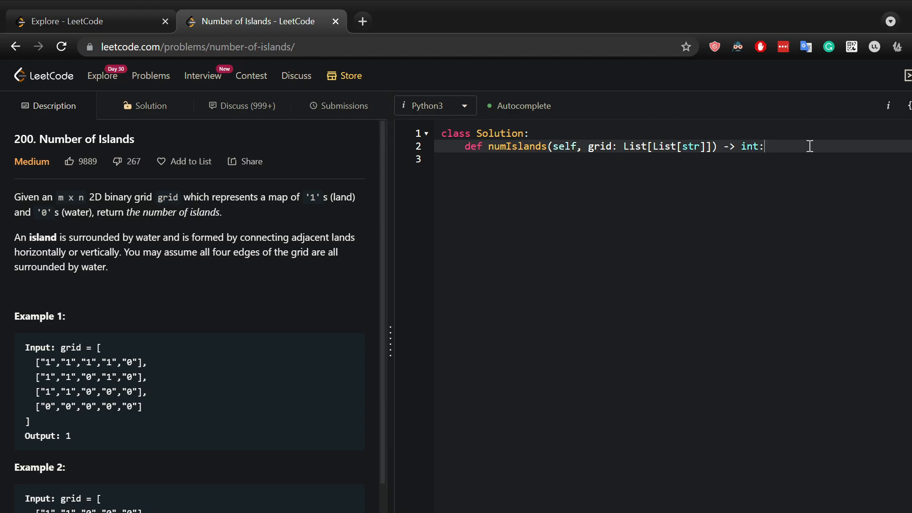
- Compute height = len(grid) and width = len(grid[0]) in numIslands
key(Enter)
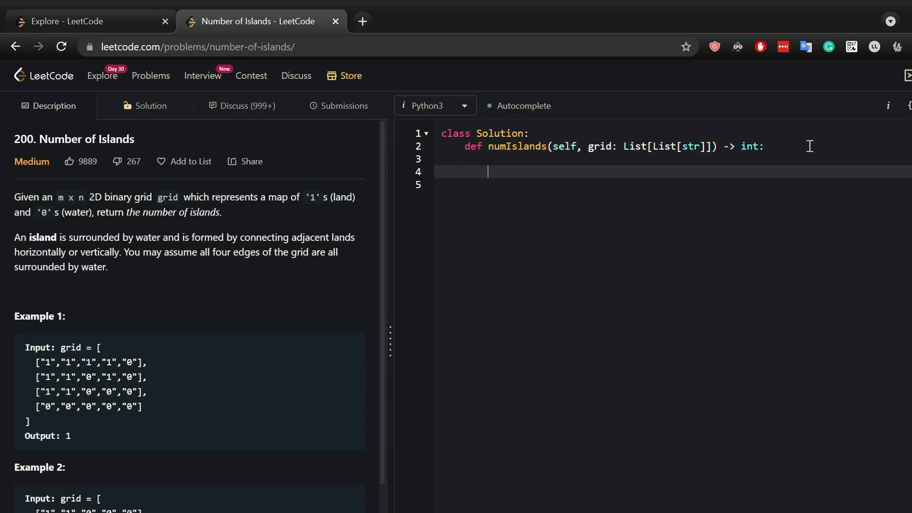
text(height =)
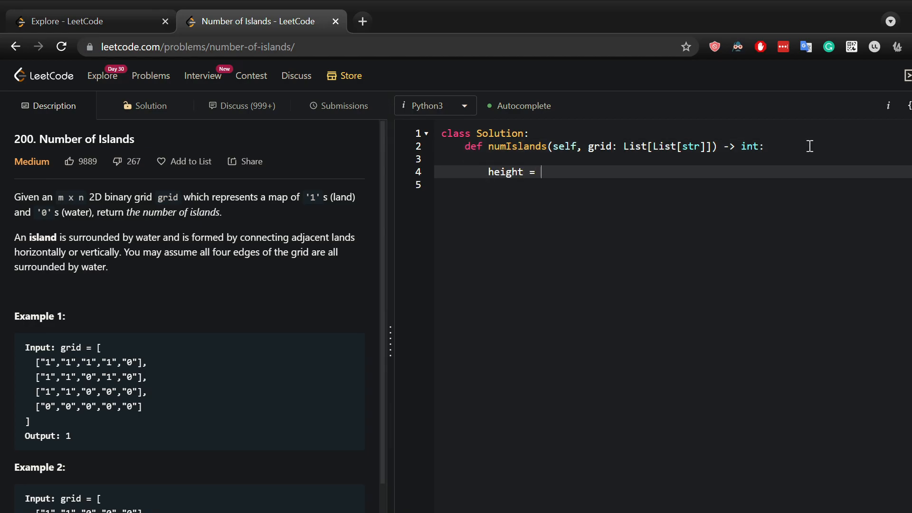
text(len(grid))
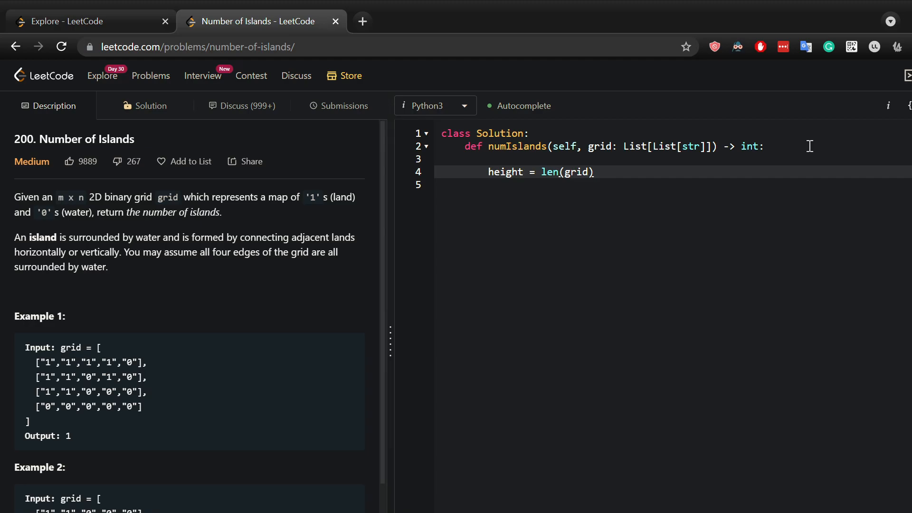
text(wid)
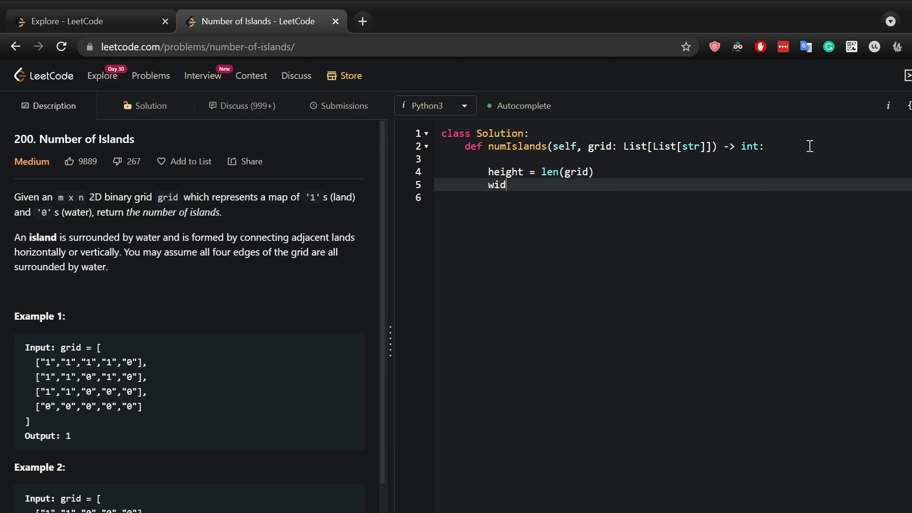
text(th = len(grid[09)
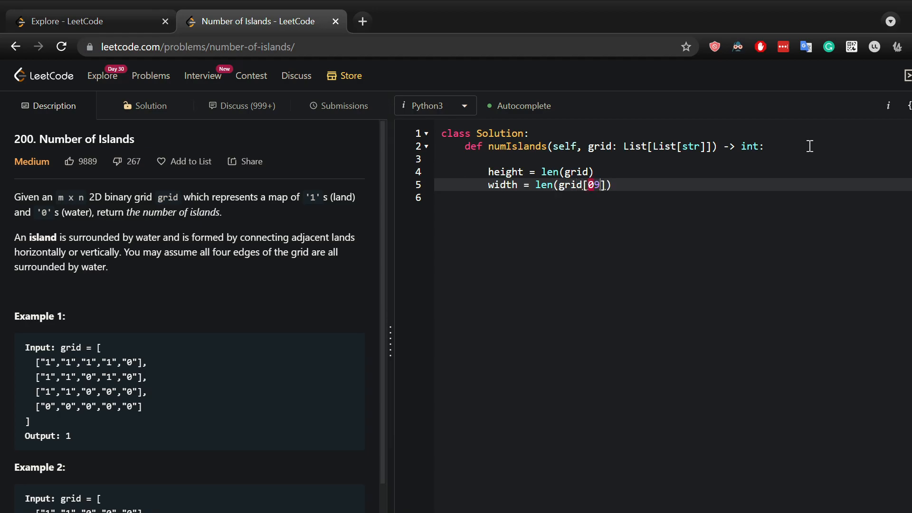
key(Backspace)
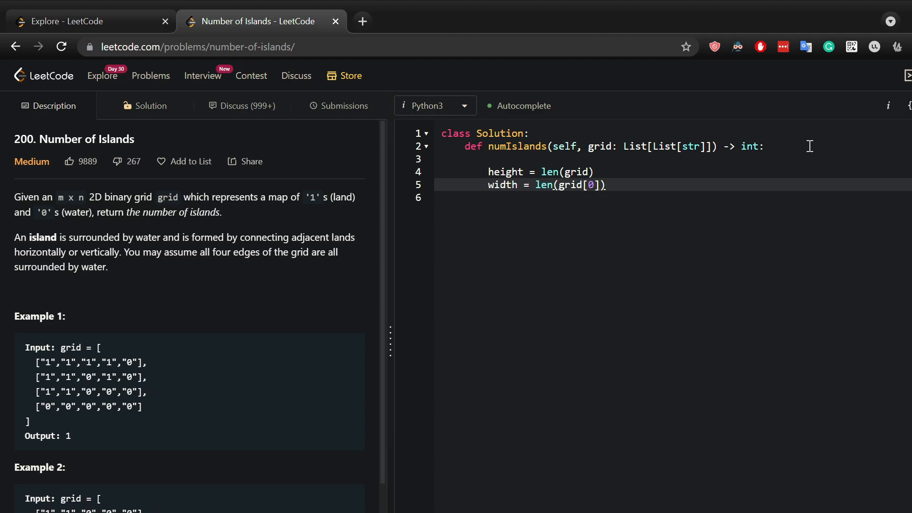
- Add nested loops over range(height) and range(width) with the check if grid[i][j] == "1":
key(Enter)
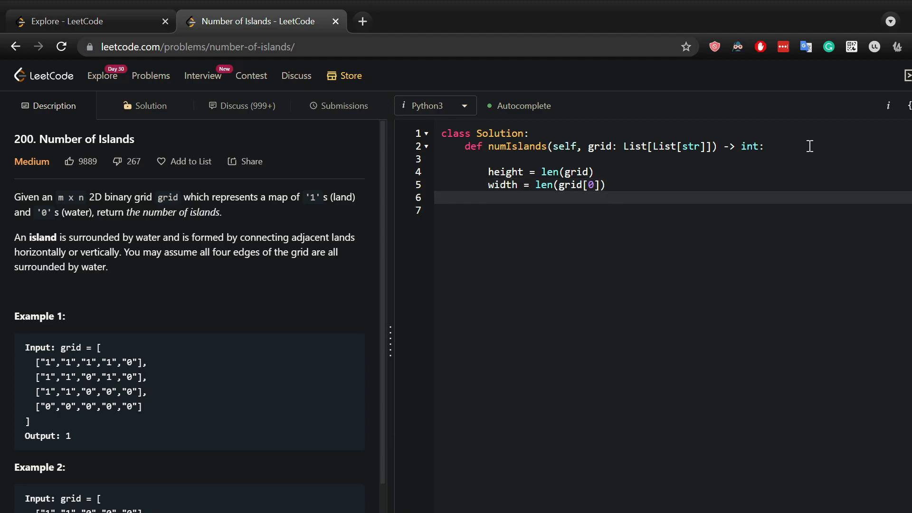
text(for i)
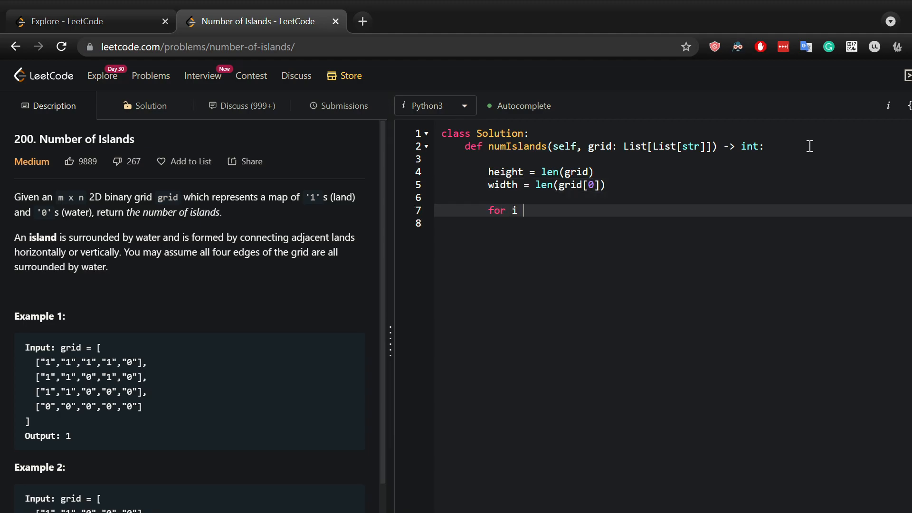
text(in range(height):)
click(673, 223)
text(for j in range(width):)
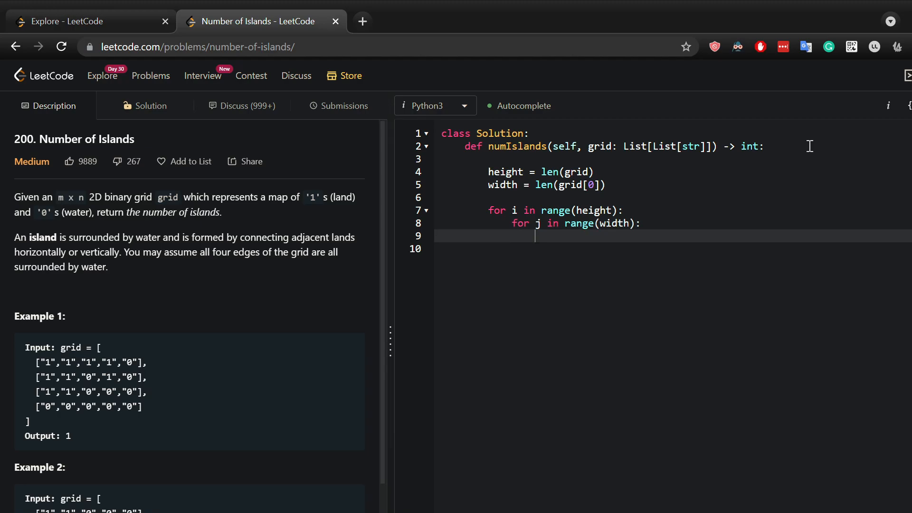
text(if grid[i][j] ==)
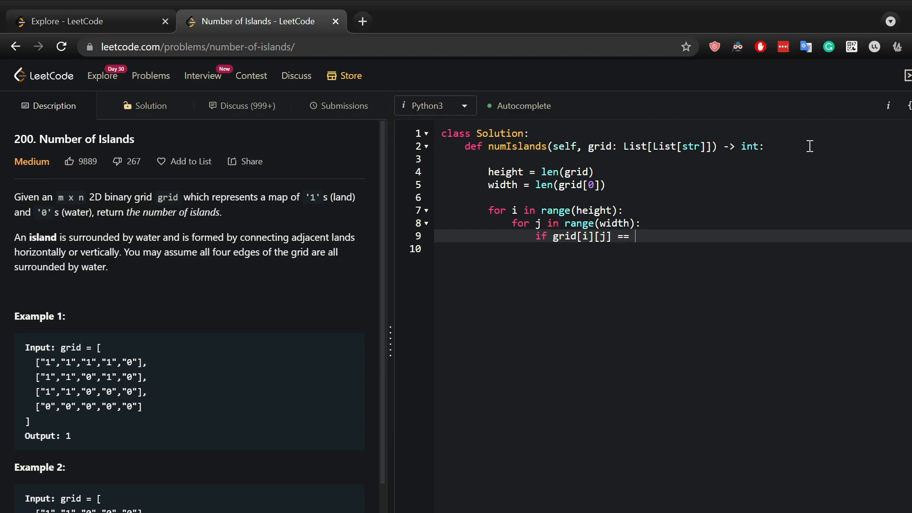
text("1")
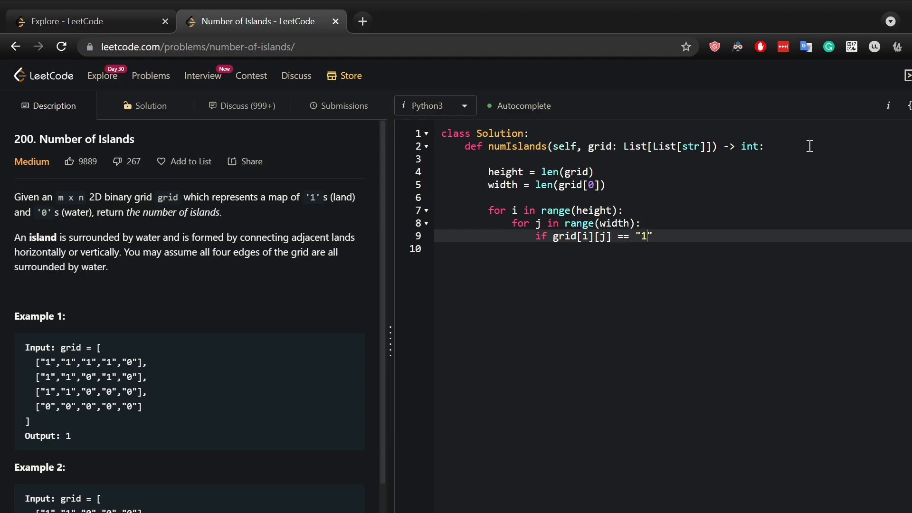
text(:)
click(673, 248)
text(pass)
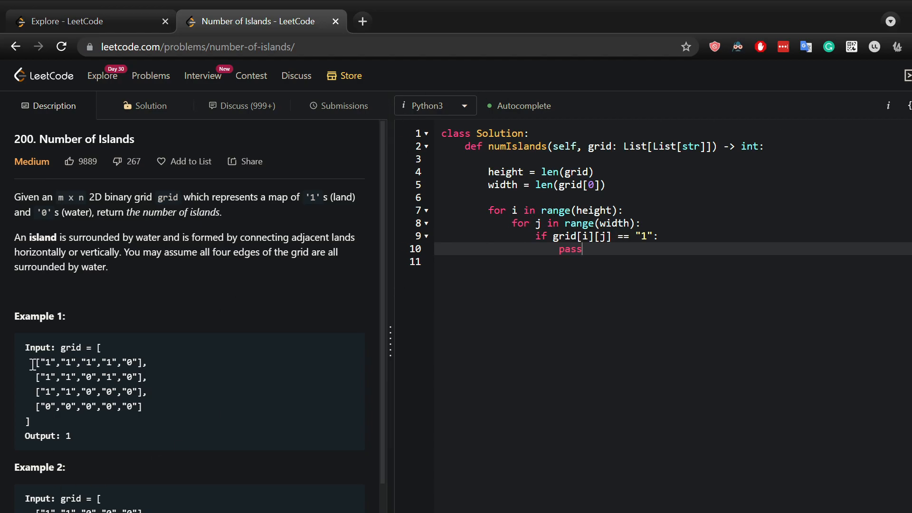
- Highlight the run of connected 1s in Example 1's first grid row
double_click(51, 362)
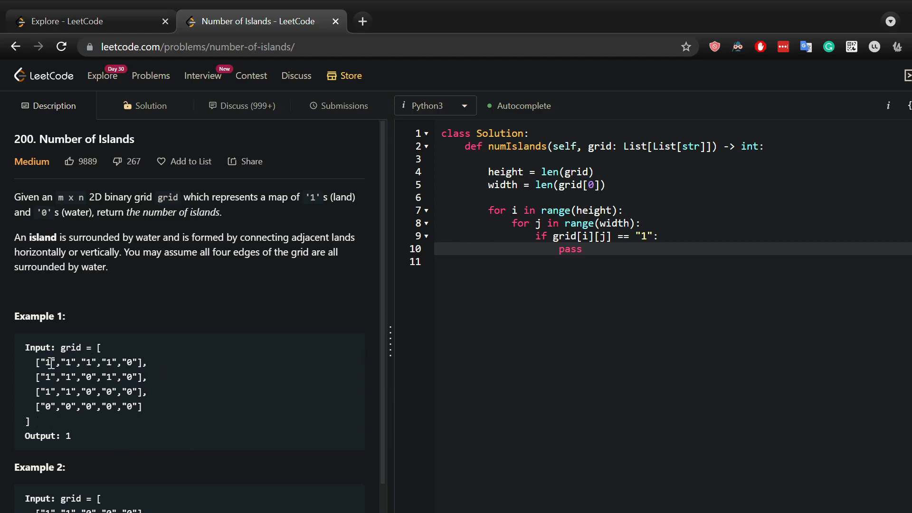
double_click(47, 362)
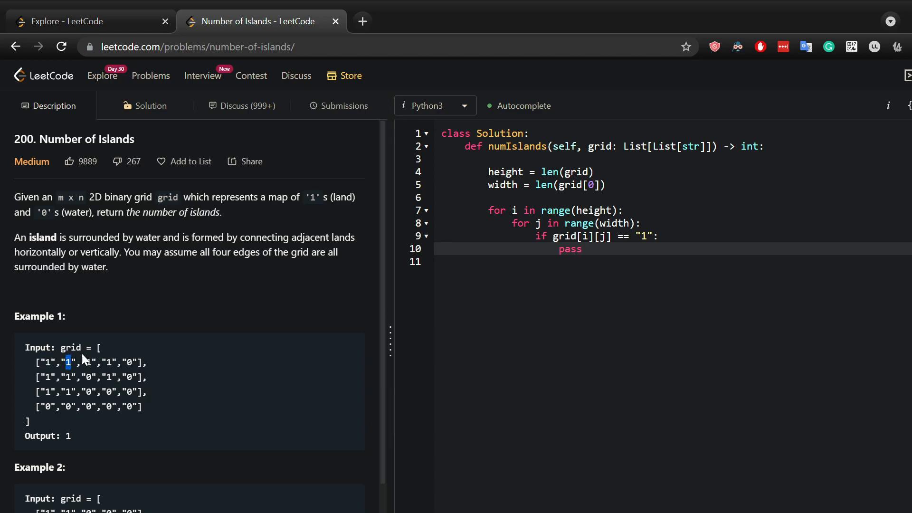
mouse_move(127, 359)
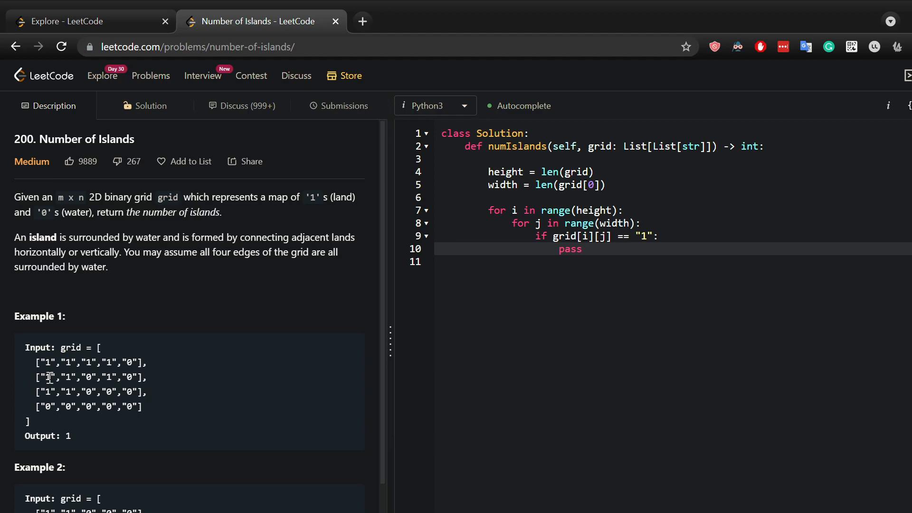
mouse_move(783, 246)
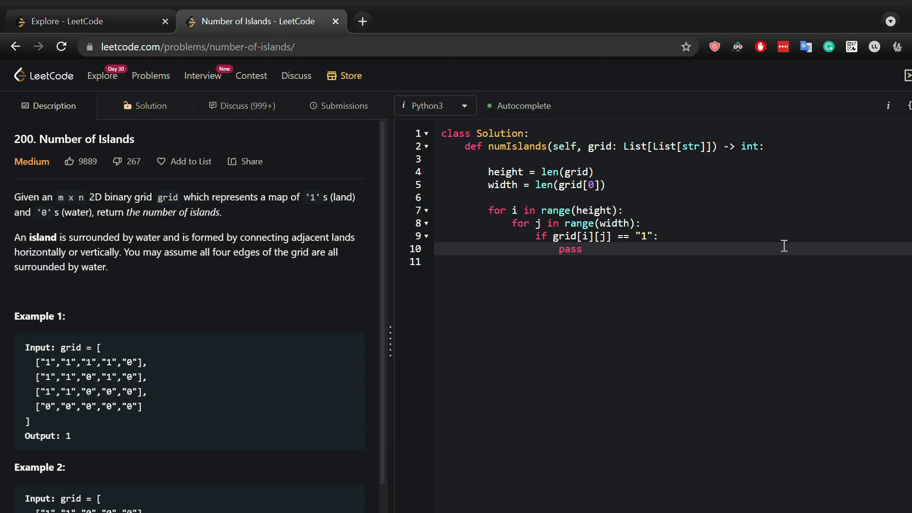
mouse_move(96, 360)
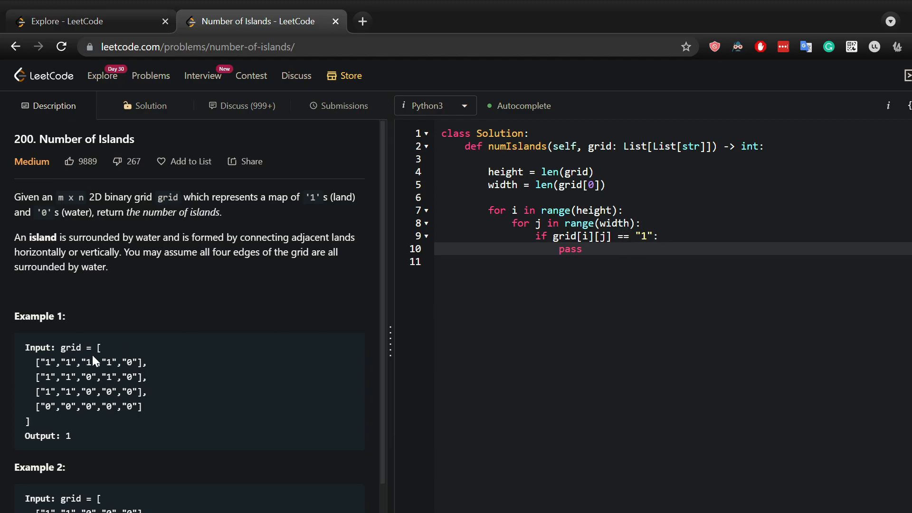
double_click(47, 363)
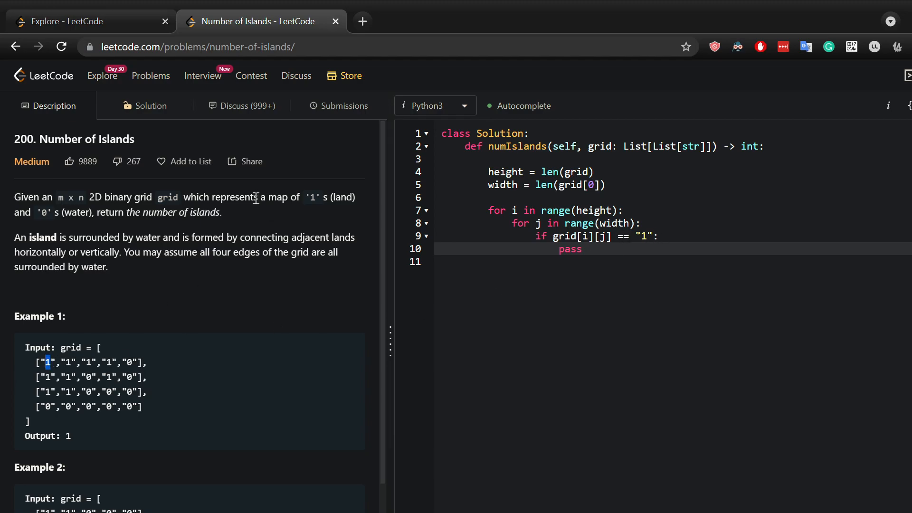
mouse_move(213, 218)
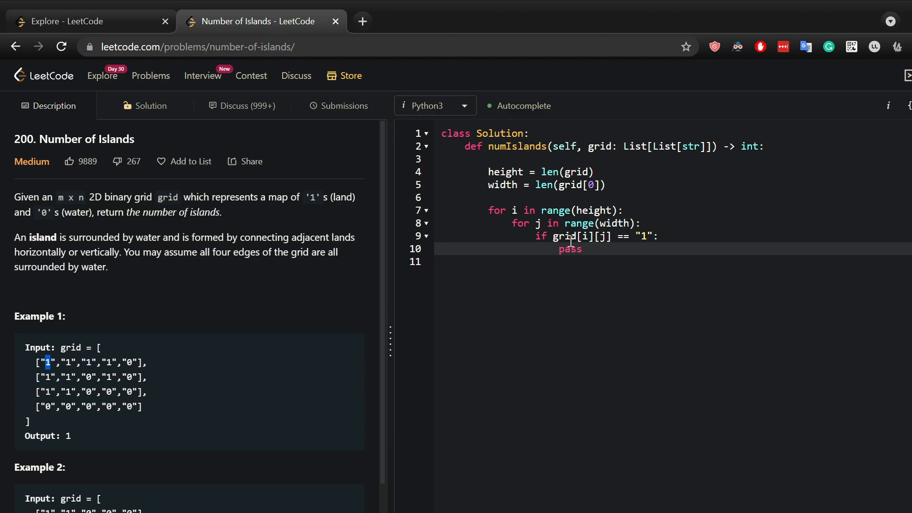
mouse_move(565, 258)
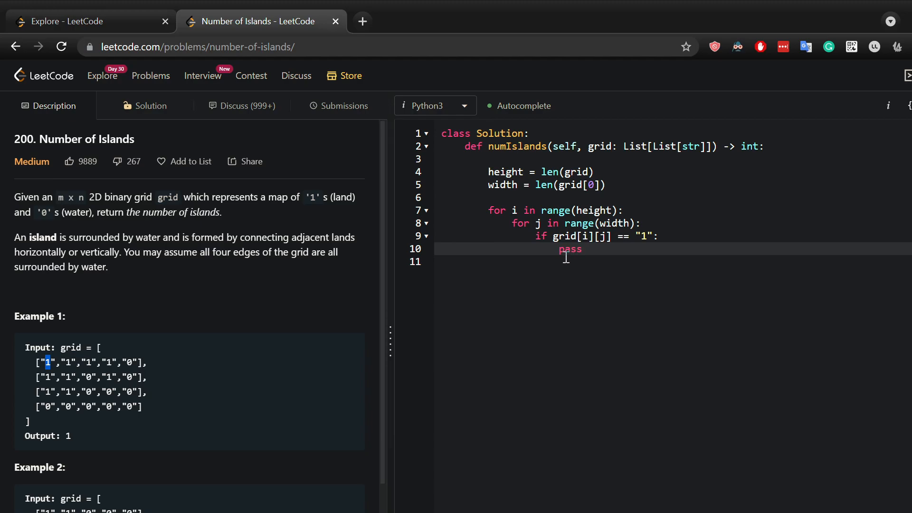
drag(48, 362, 65, 362)
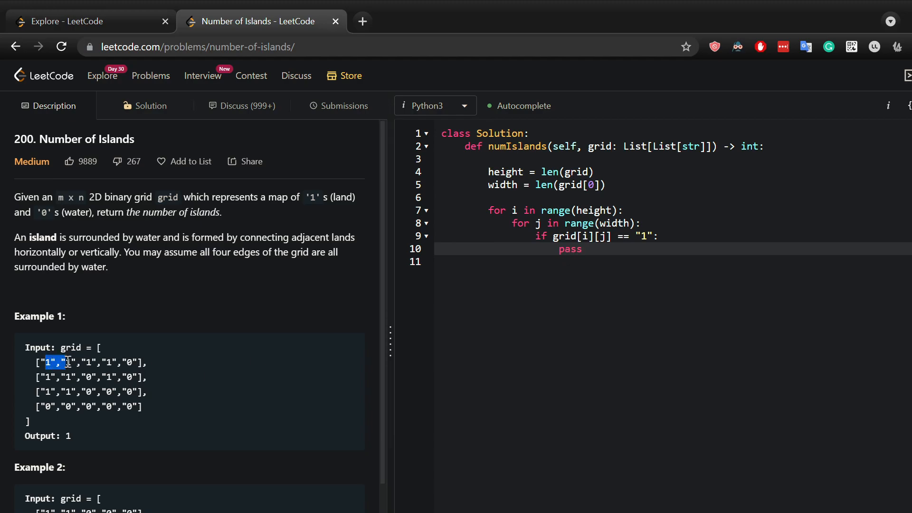
drag(56, 362, 108, 362)
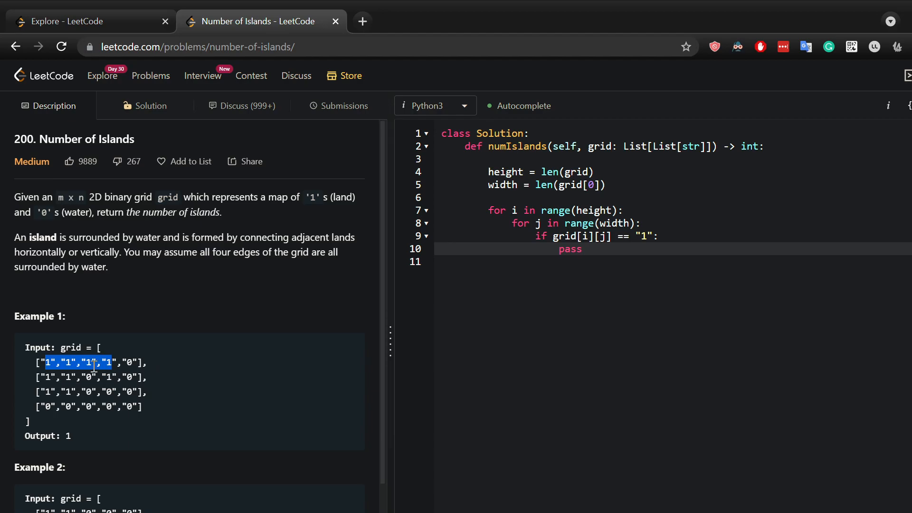
mouse_move(574, 313)
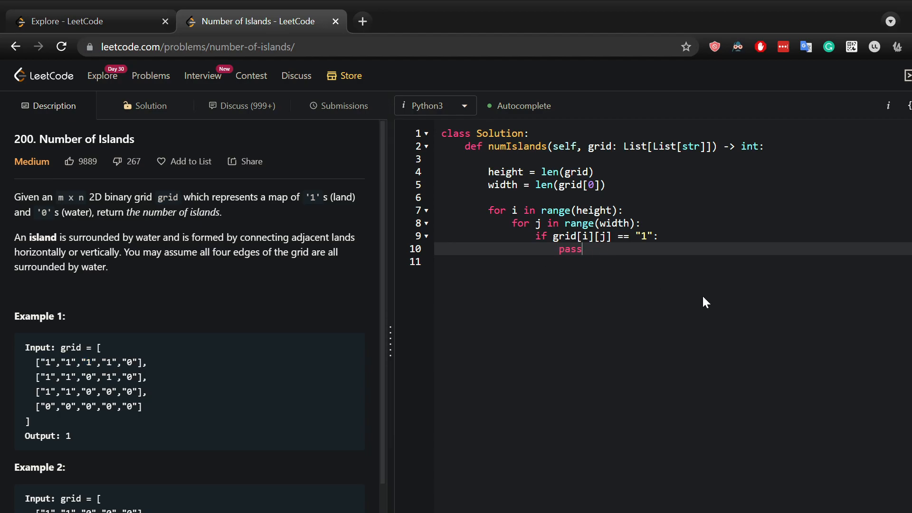
- Initialize count = 0 and add return count after the loops
key(enter)
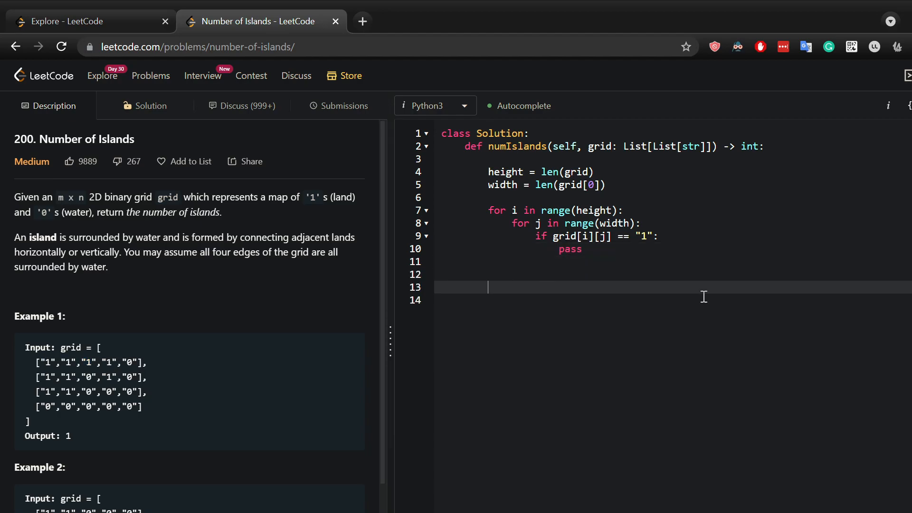
mouse_move(106, 219)
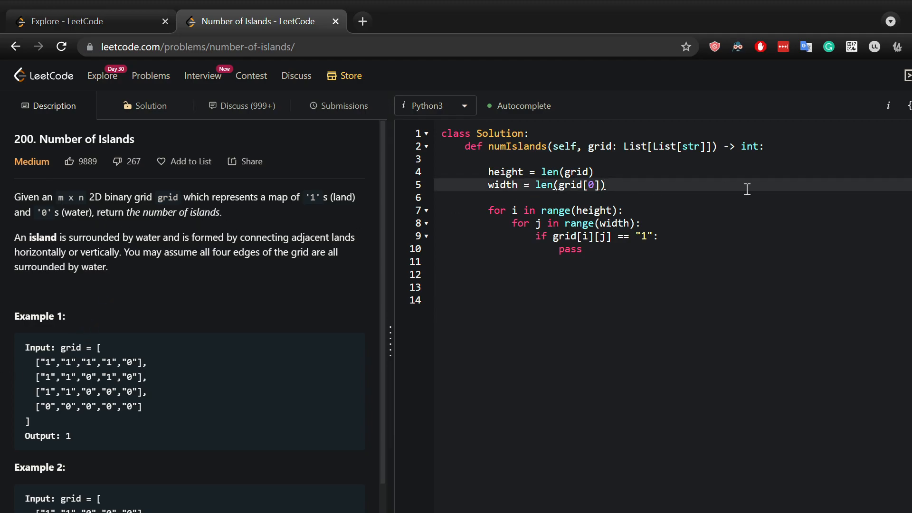
text(coun)
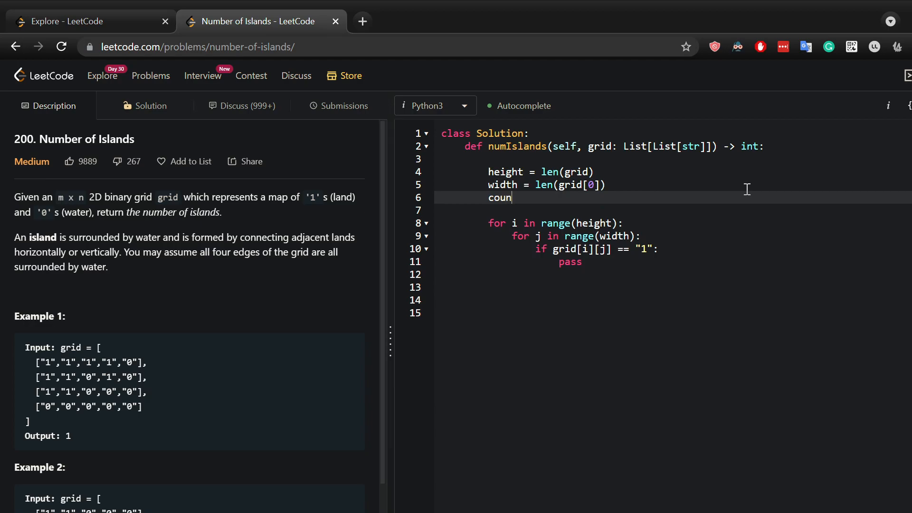
text(t = 0)
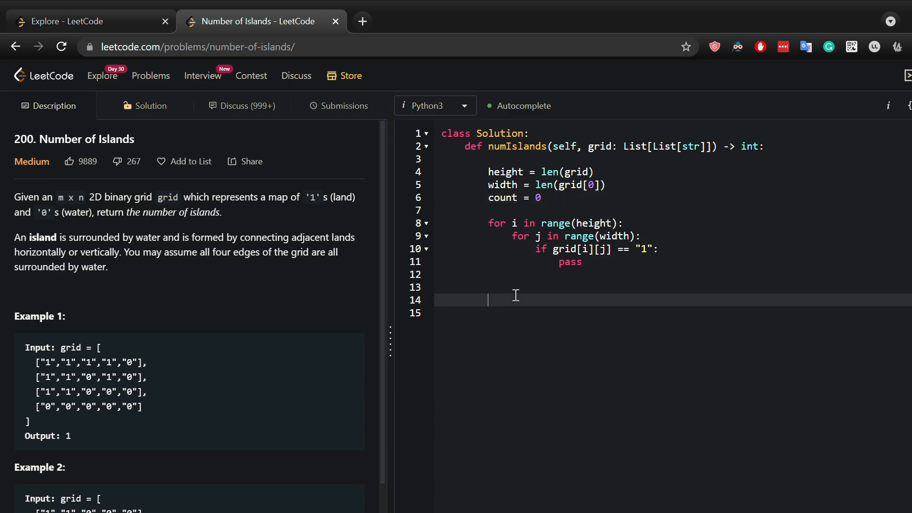
text(return coun)
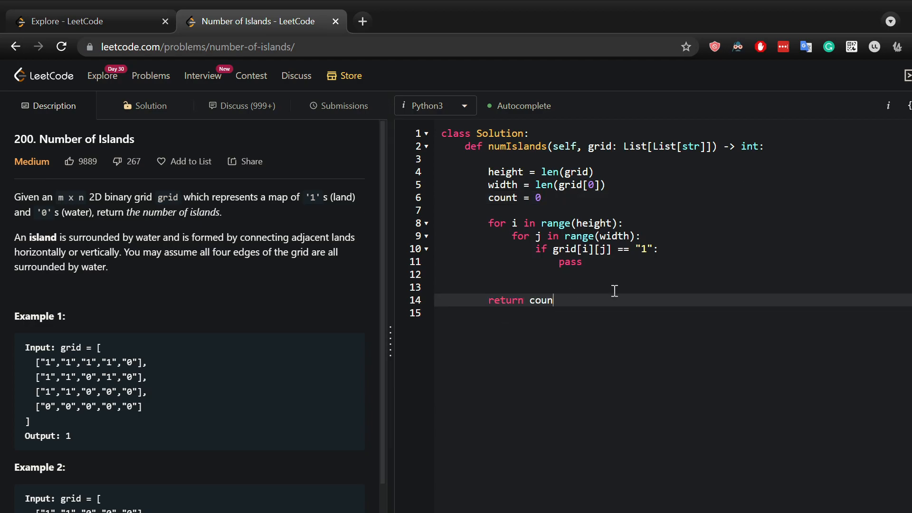
text(t)
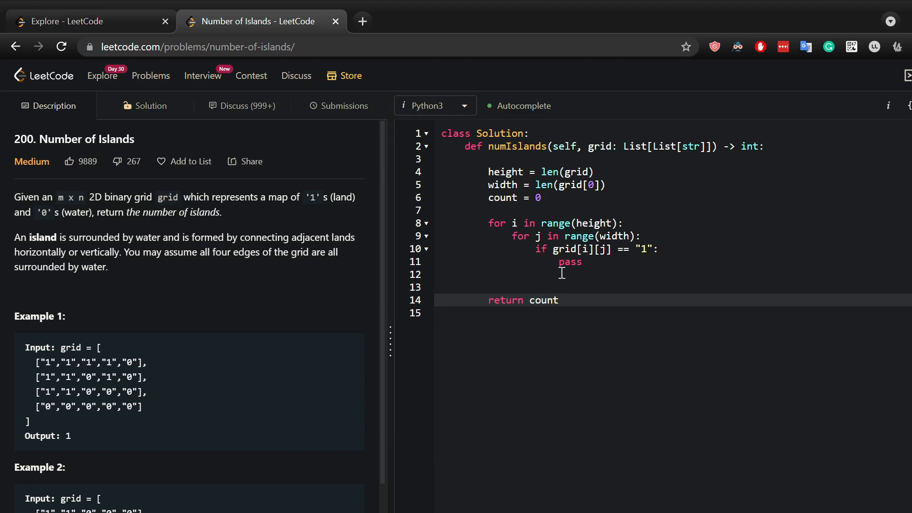
- Increment the counter with count += 1 inside the land-cell branch
text(cp)
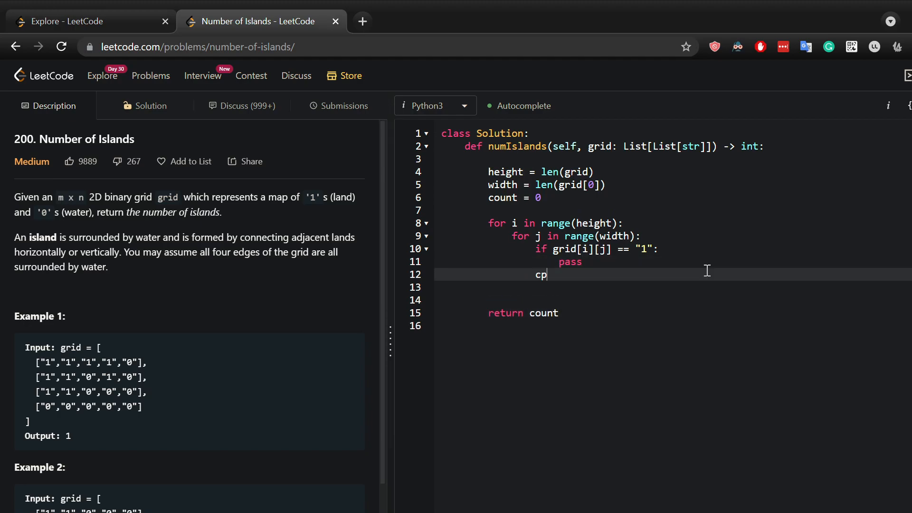
key(Backspace)
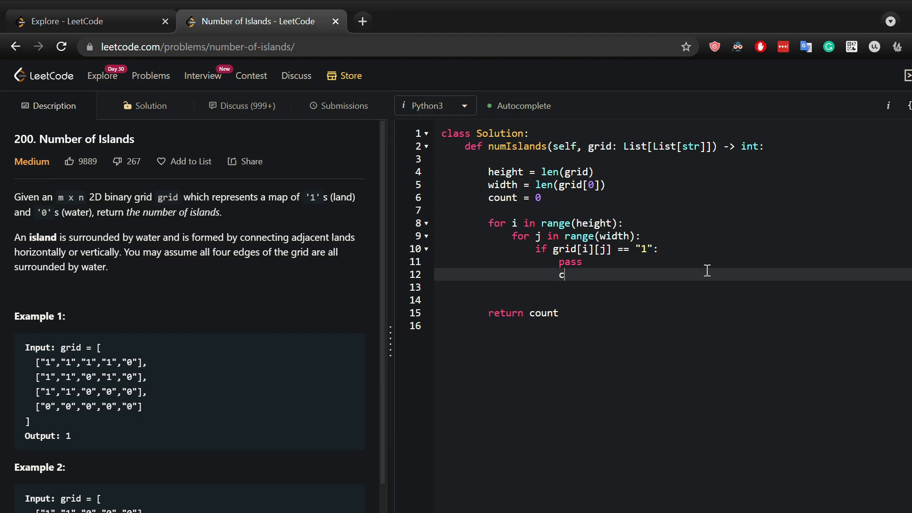
text(ount 0)
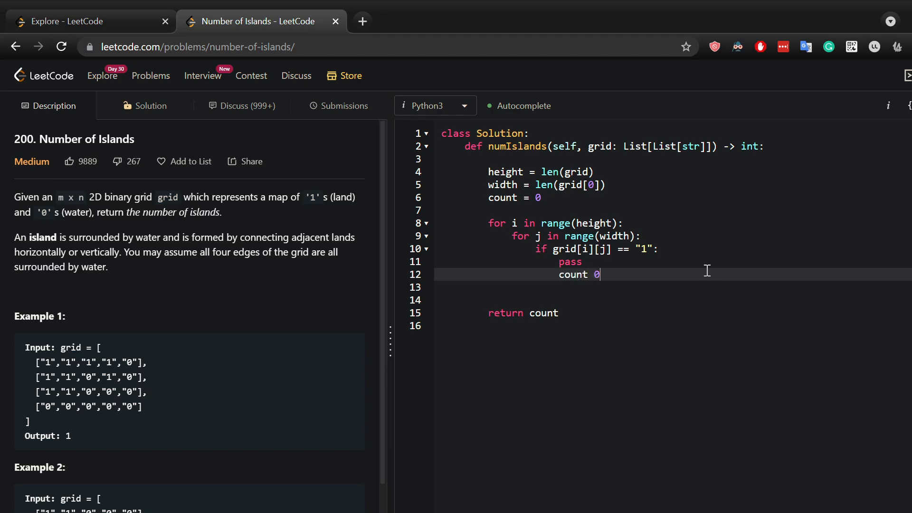
text(+= 1)
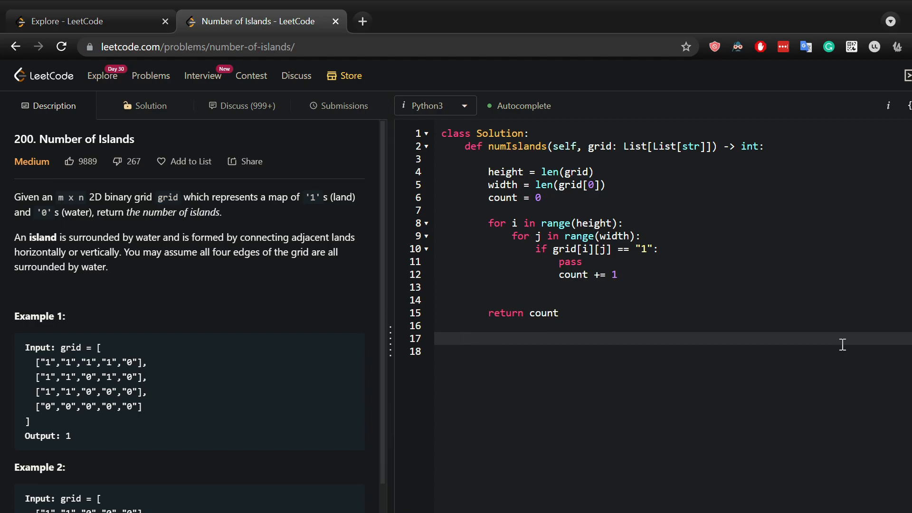
- Define the helper def dfs(self, grid, i, j) below the method
text(def)
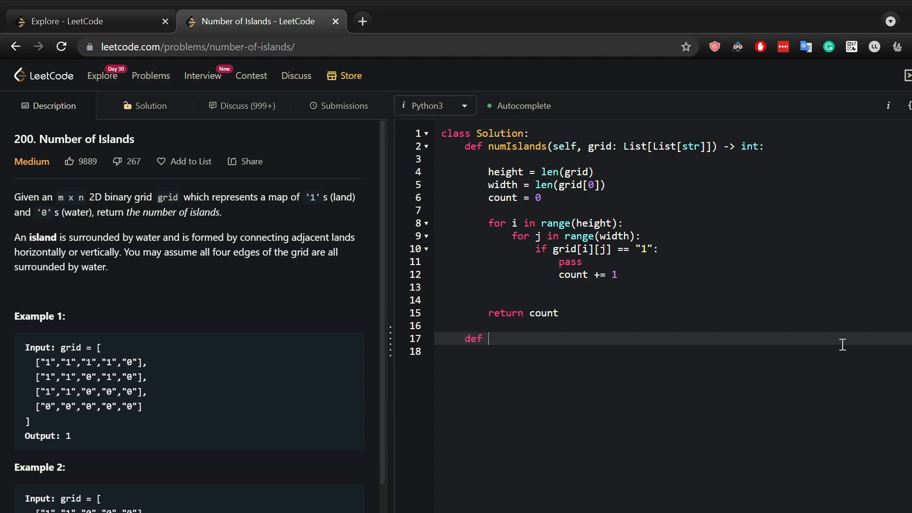
text(dfs)
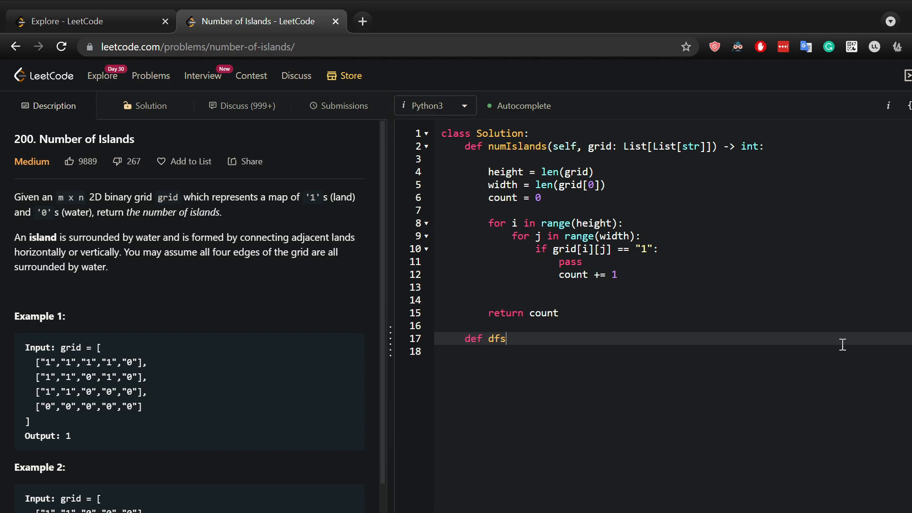
text((self))
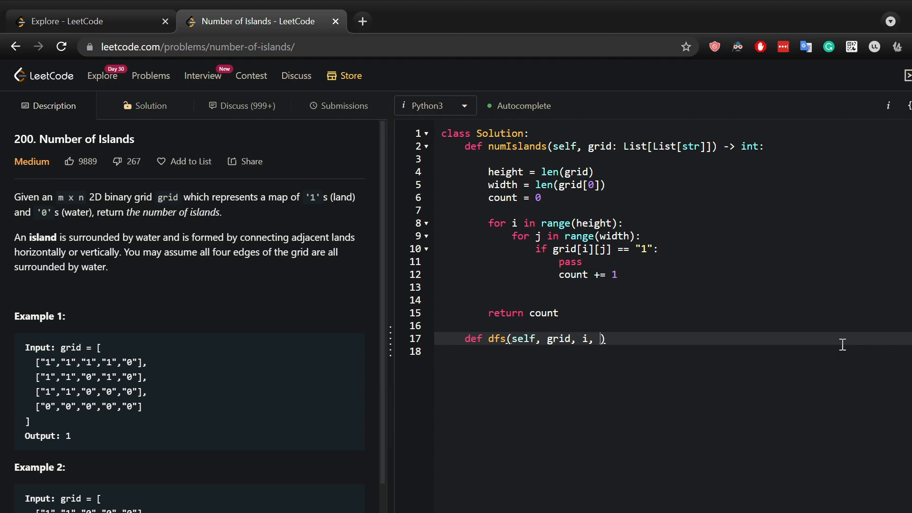
text(j)
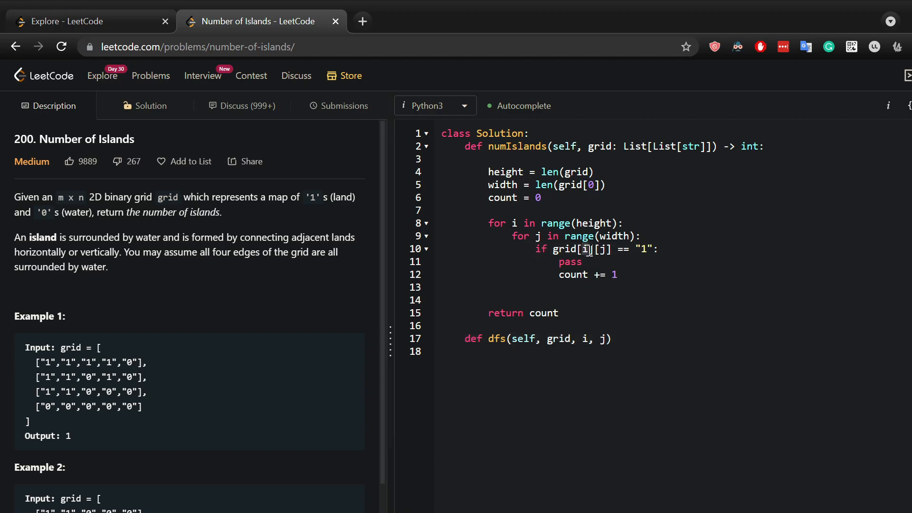
- Replace the placeholder pass with self.dfs(grid, i, j)
double_click(570, 262)
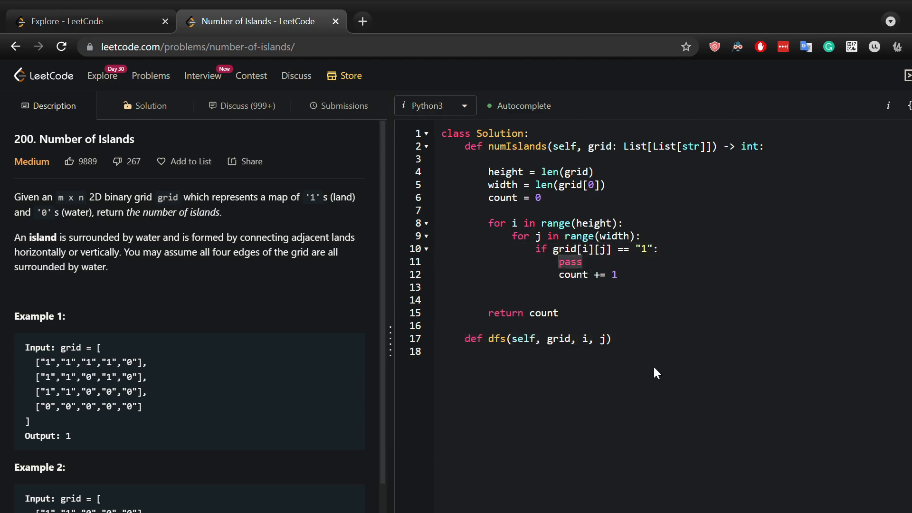
text(self.dfs())
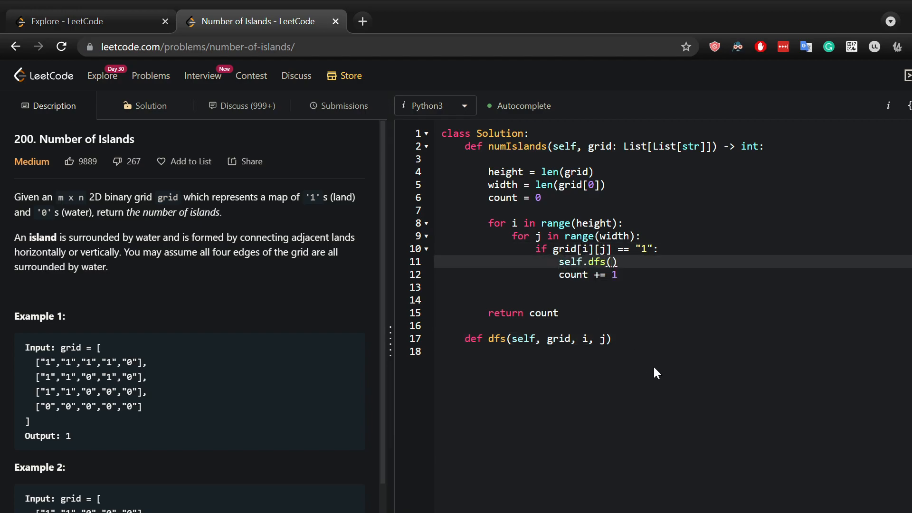
text(grti)
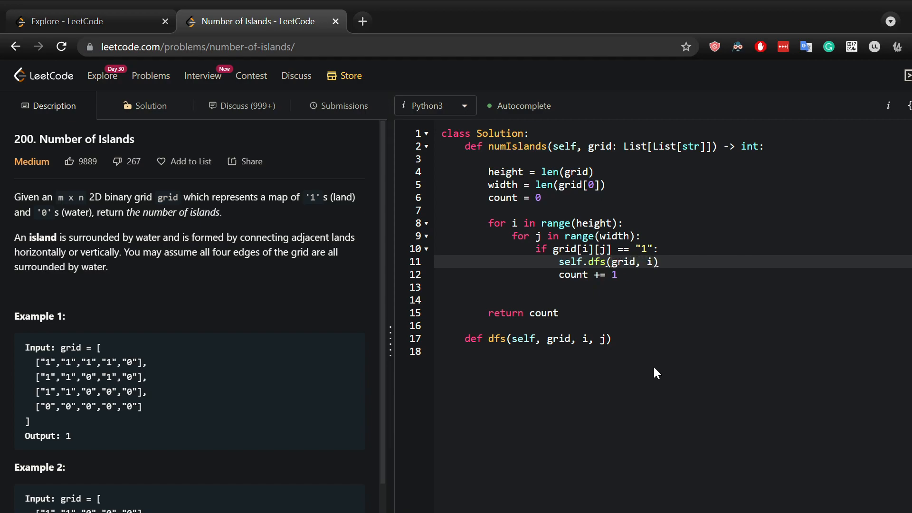
text(, j)
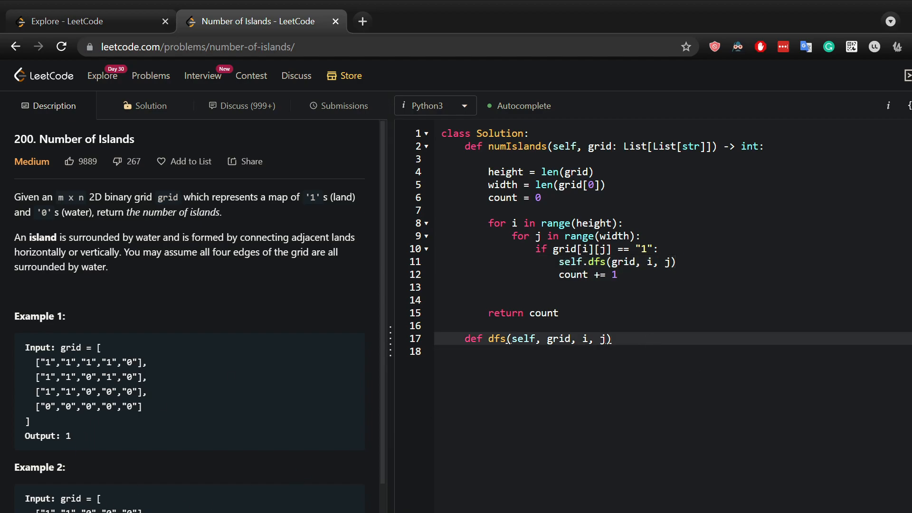
- Open dfs with a guard returning when i or j is out of bounds or grid[i][j] isn't land
key(Enter)
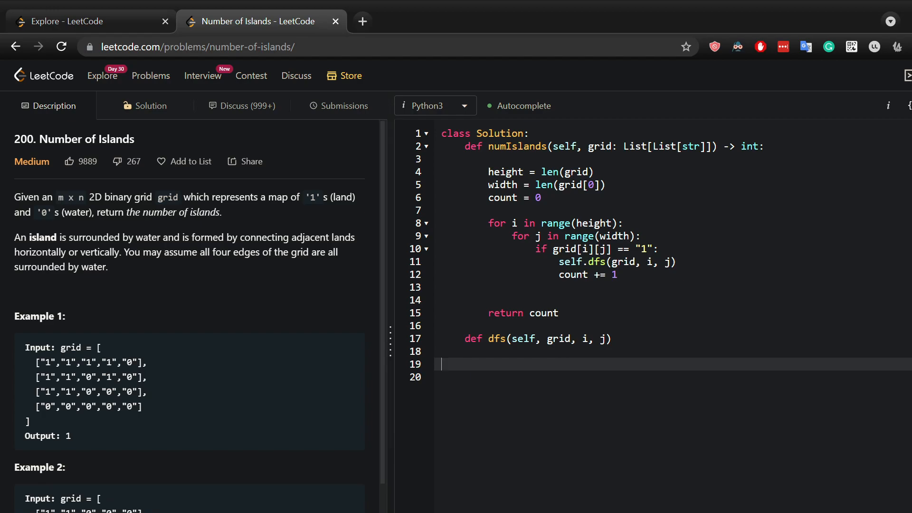
text(:)
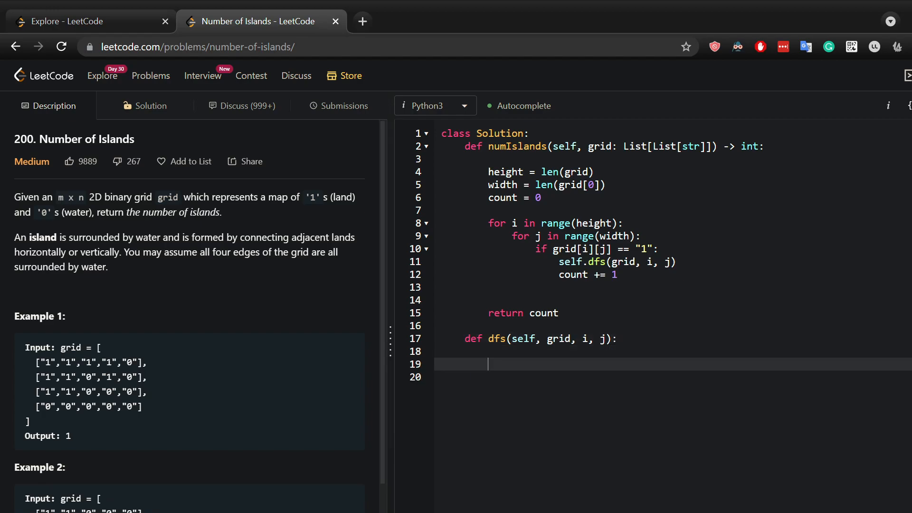
text(if i)
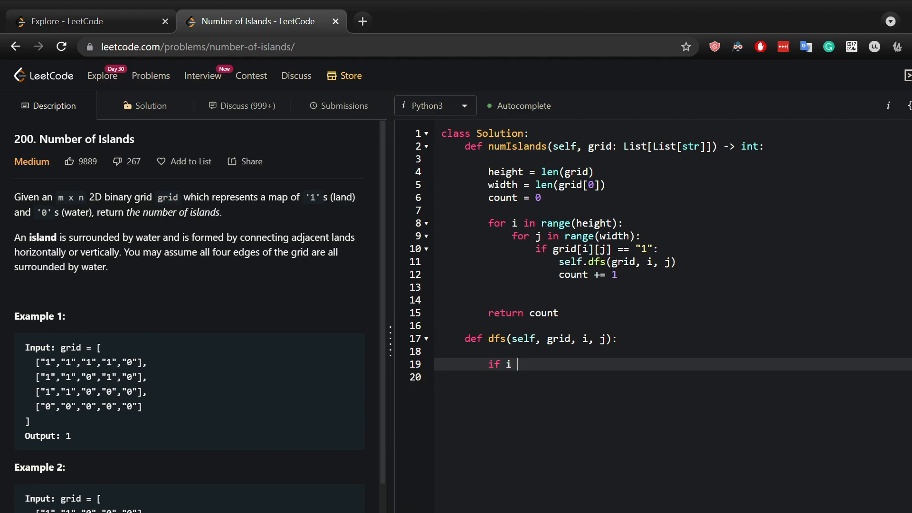
text(< 0)
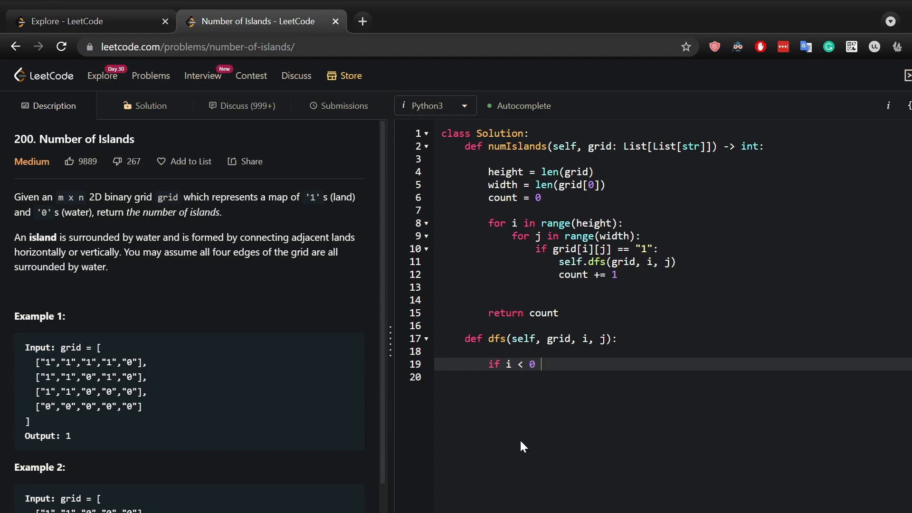
text(or i)
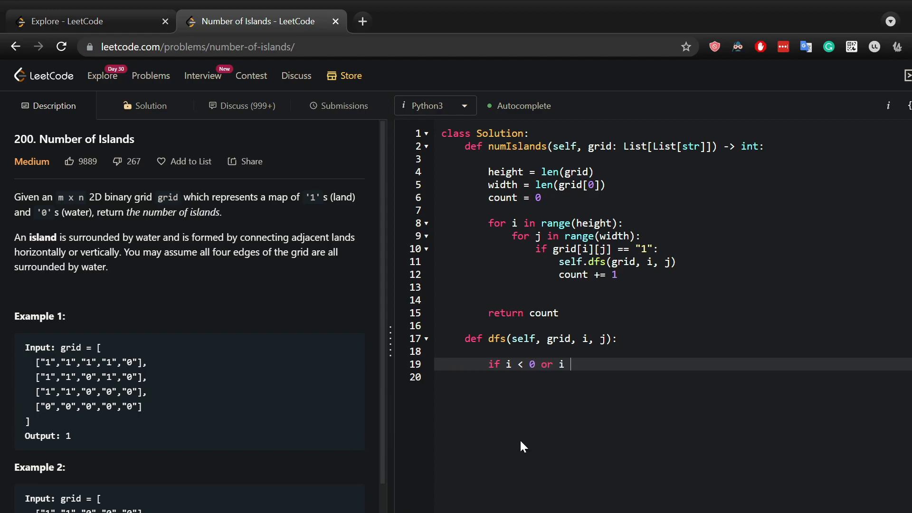
text(>= len(grid)
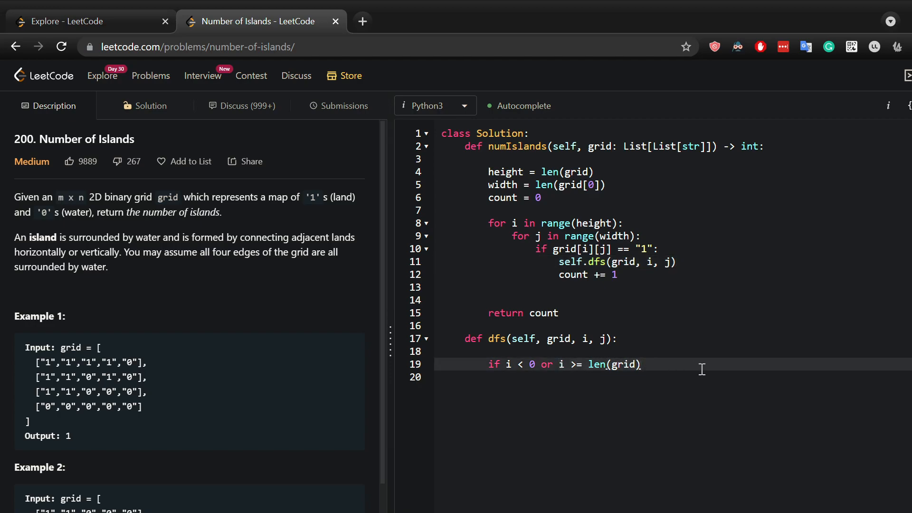
text(or j)
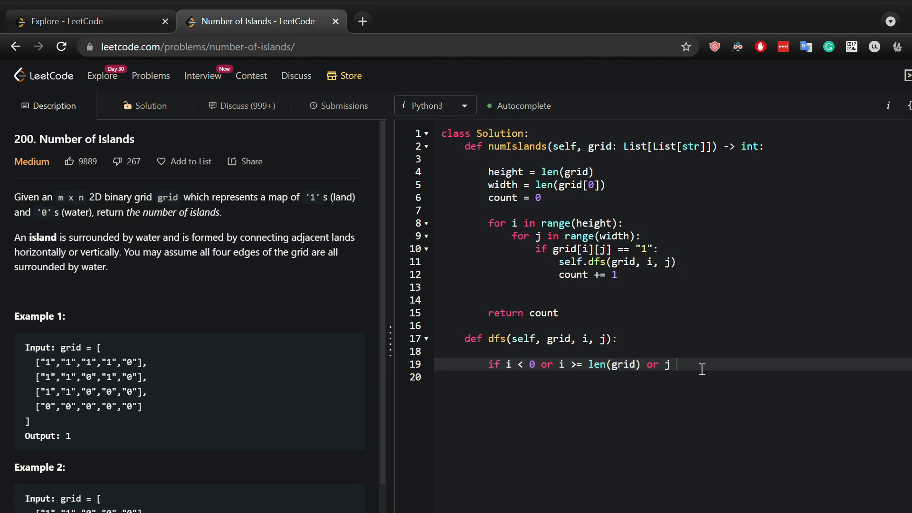
text(< 0 or)
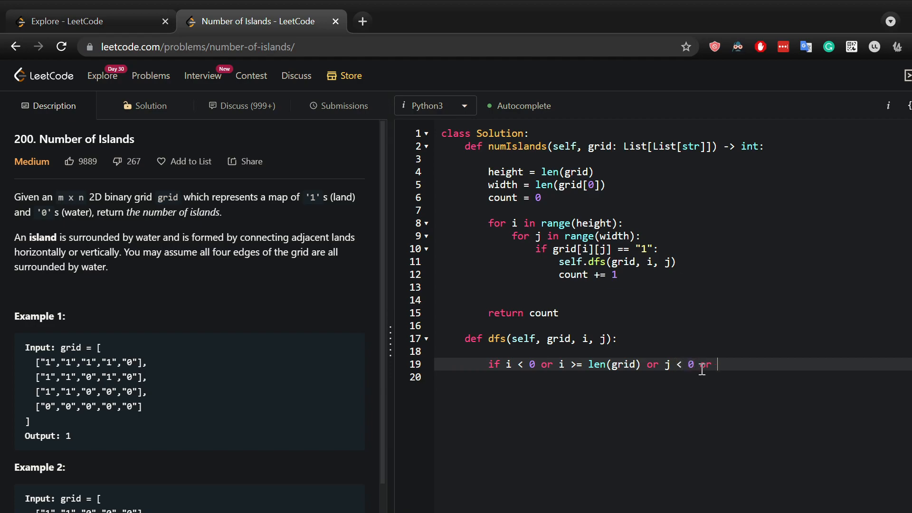
text(j >= len(grid[0)
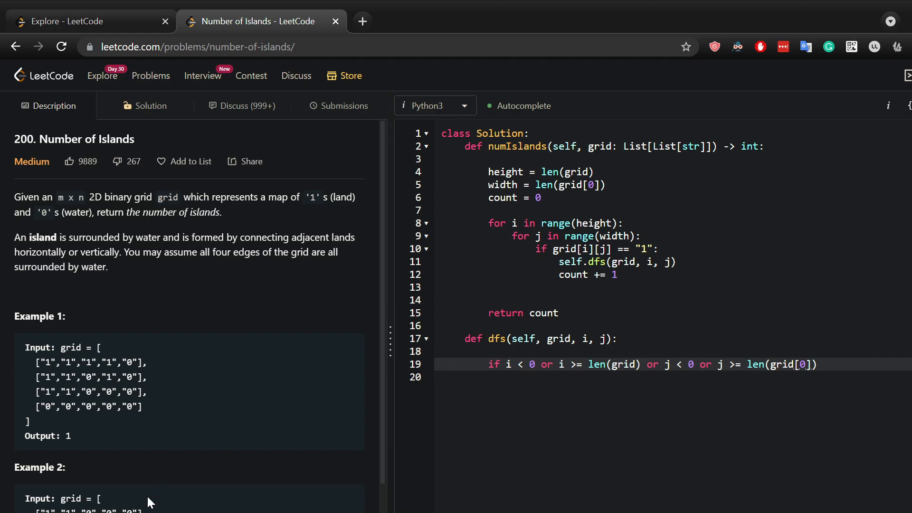
mouse_move(872, 407)
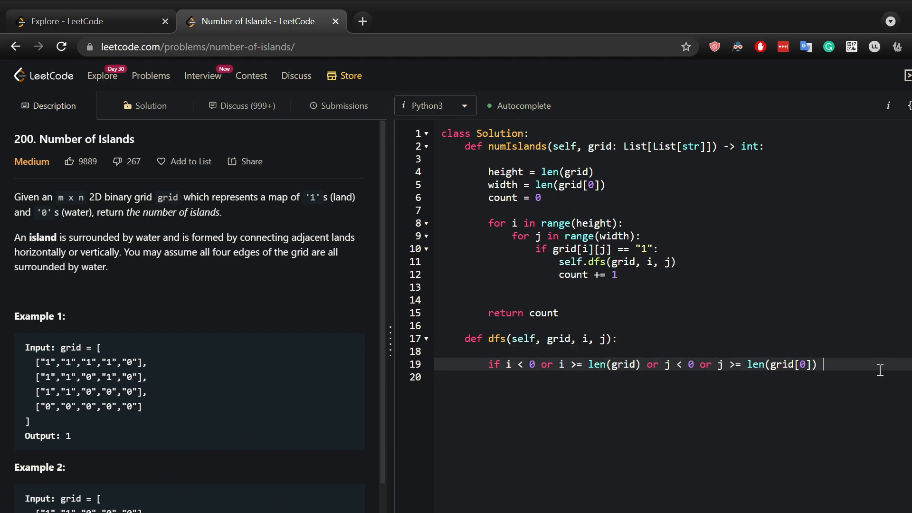
text(or grid[i])
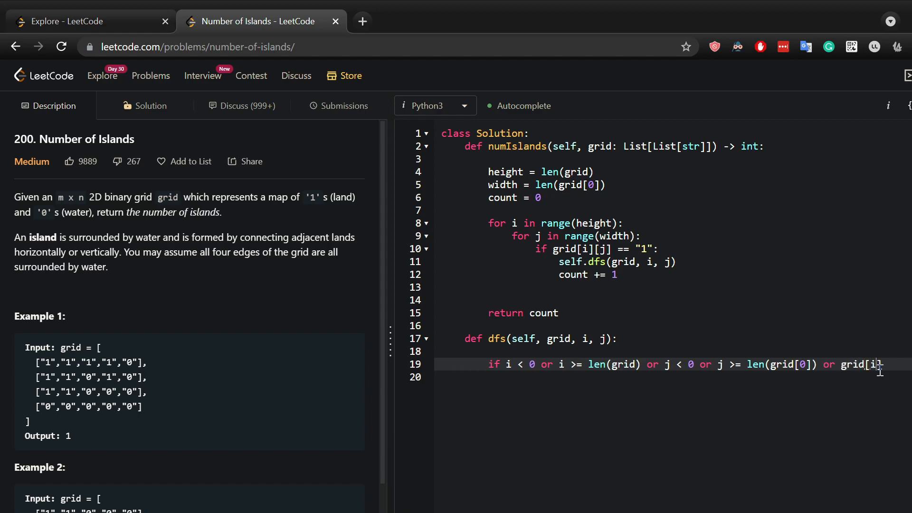
text([j] !)
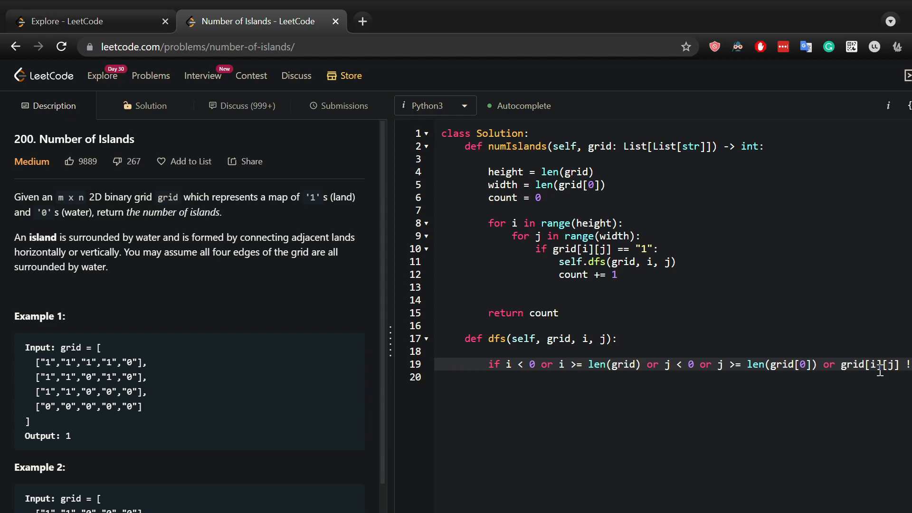
text(return)
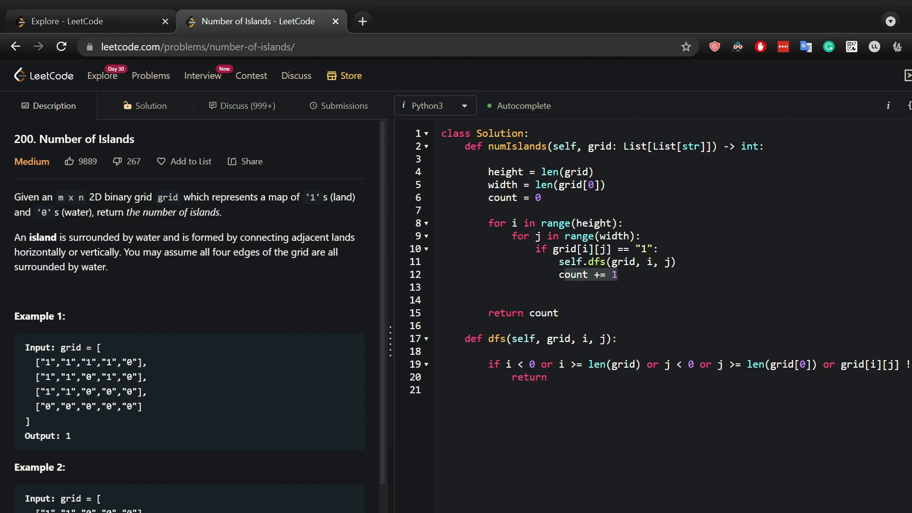
- Add four recursive self.dfs(grid, ...) calls for neighbours i+1, i-1, j+1 and j-1
click(547, 377)
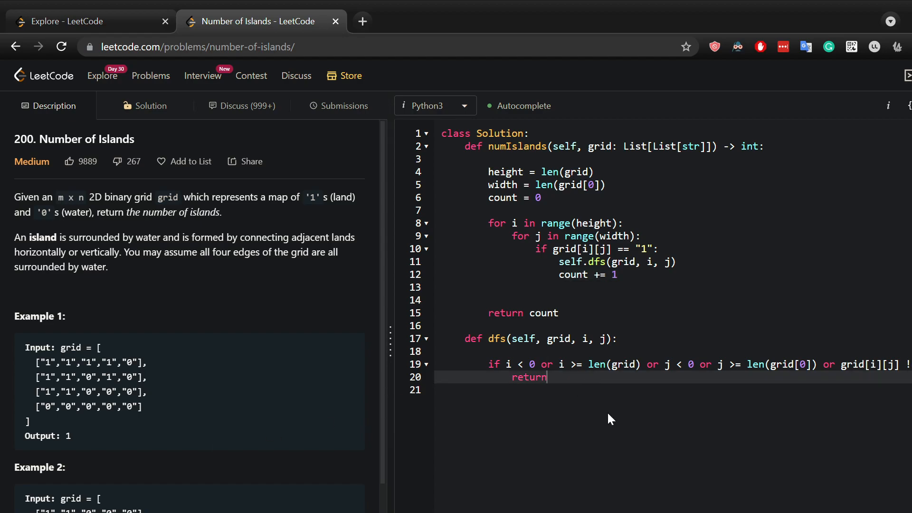
key(enter)
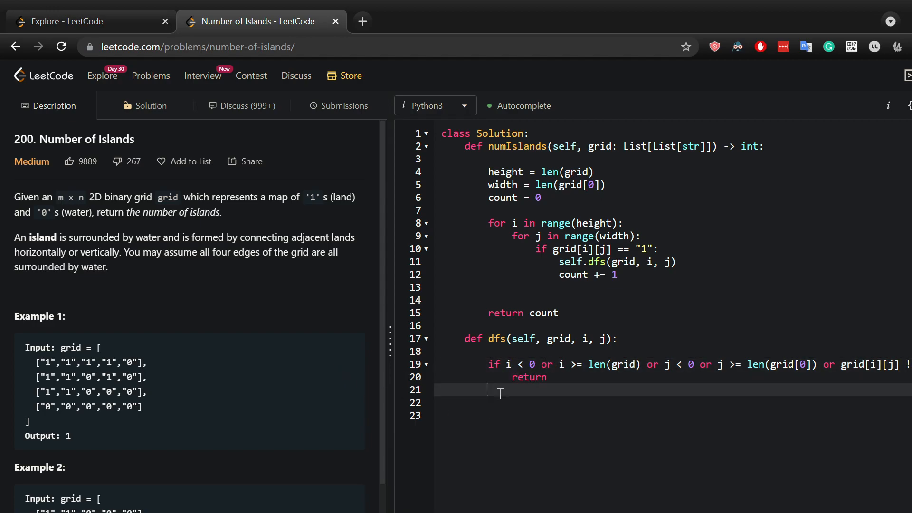
key(enter)
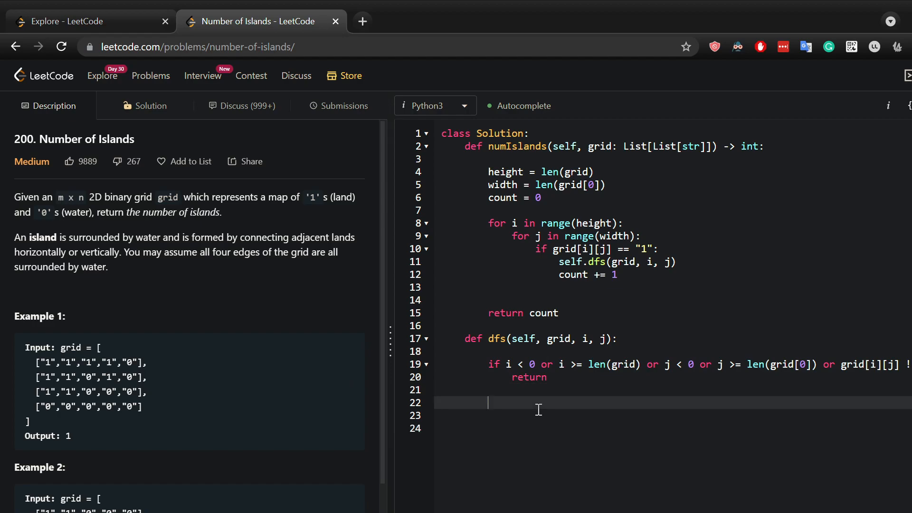
text(sle)
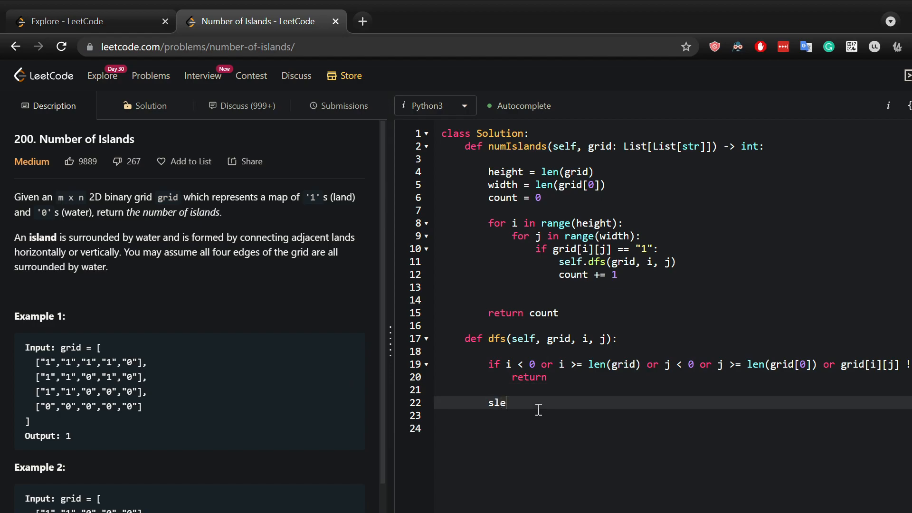
text(self.dfs())
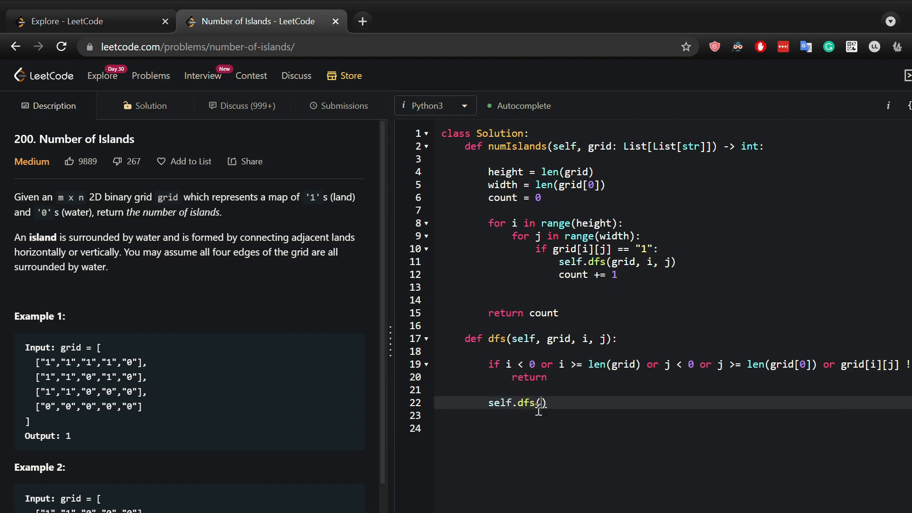
text(grid,)
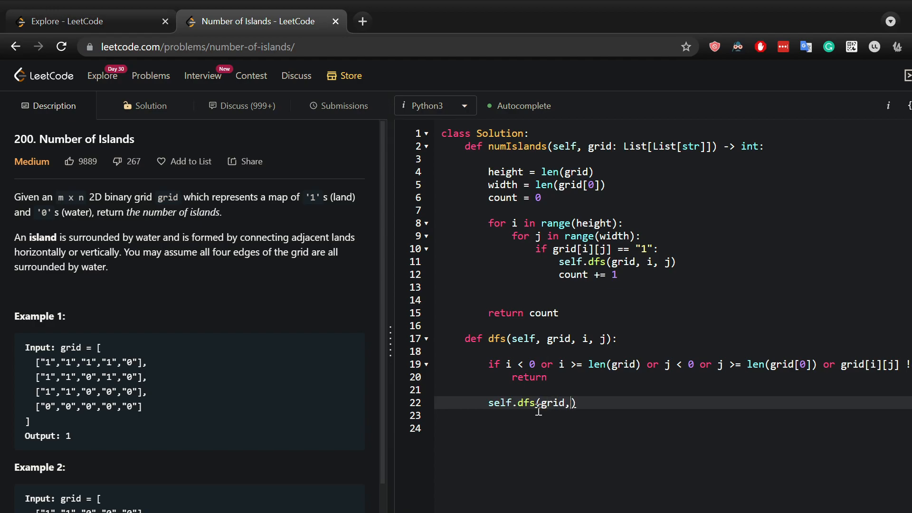
text(i ,)
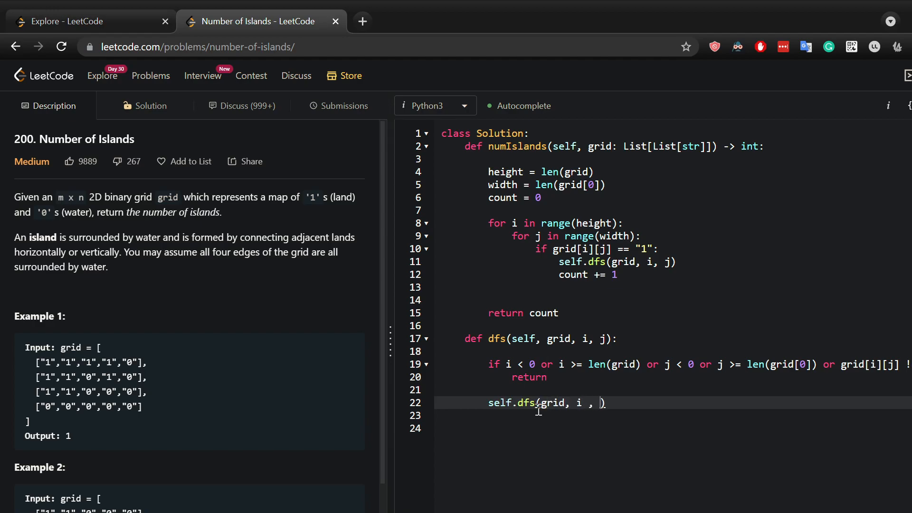
text(j)
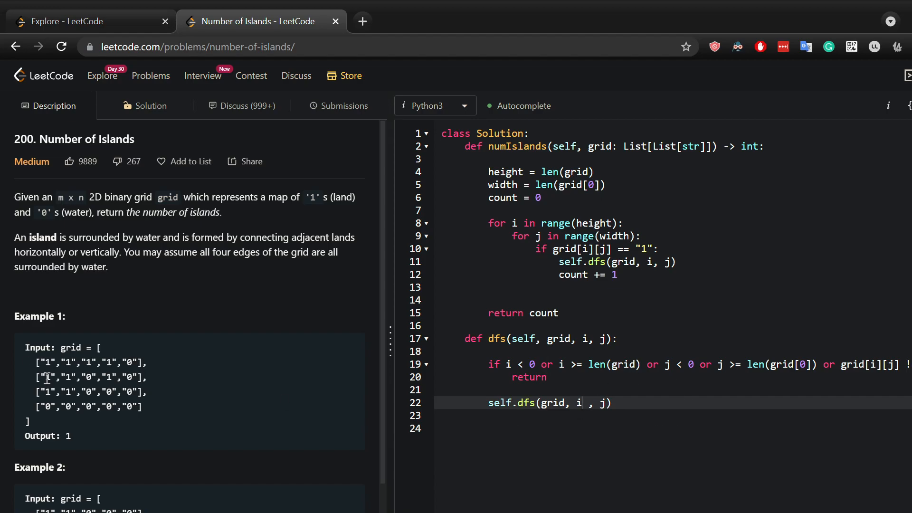
text(+1)
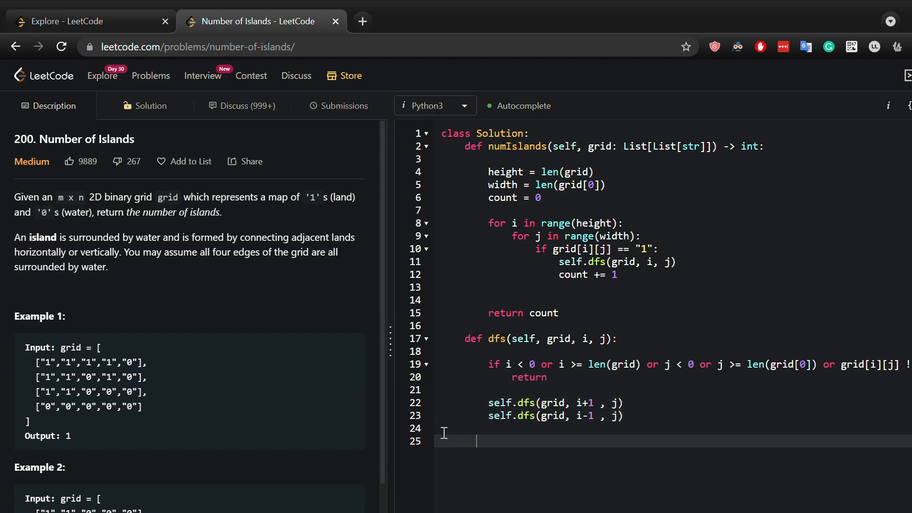
text(self.dfs(grid, i+1 , j))
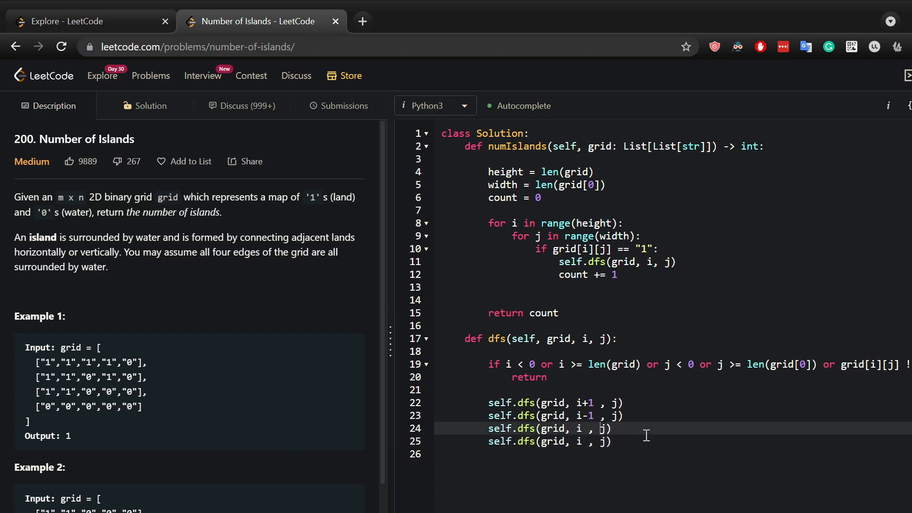
text(+1)
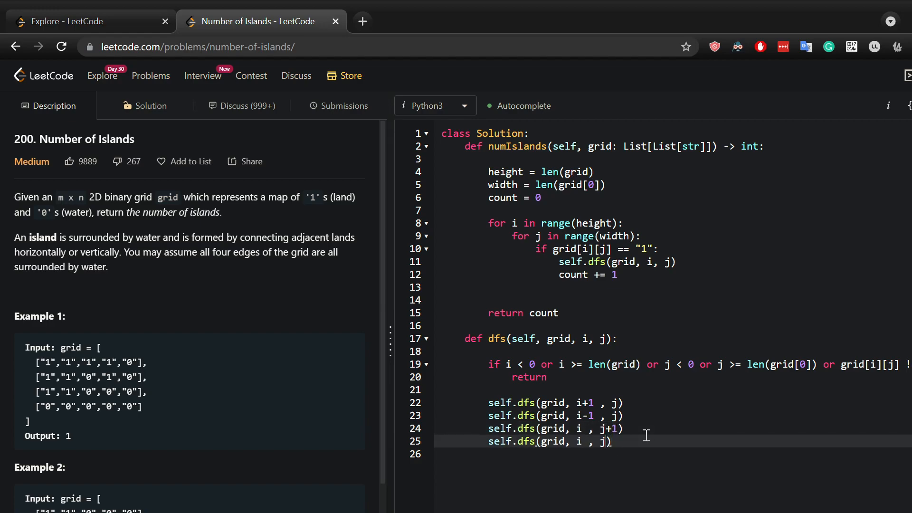
text(-1)
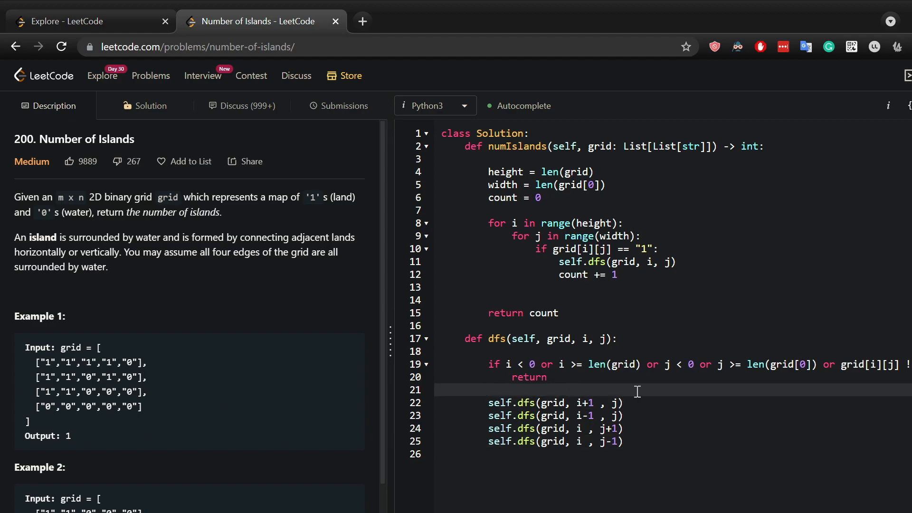
- Insert grid[i][j] = "#" on a new line above the recursive dfs calls
key(enter)
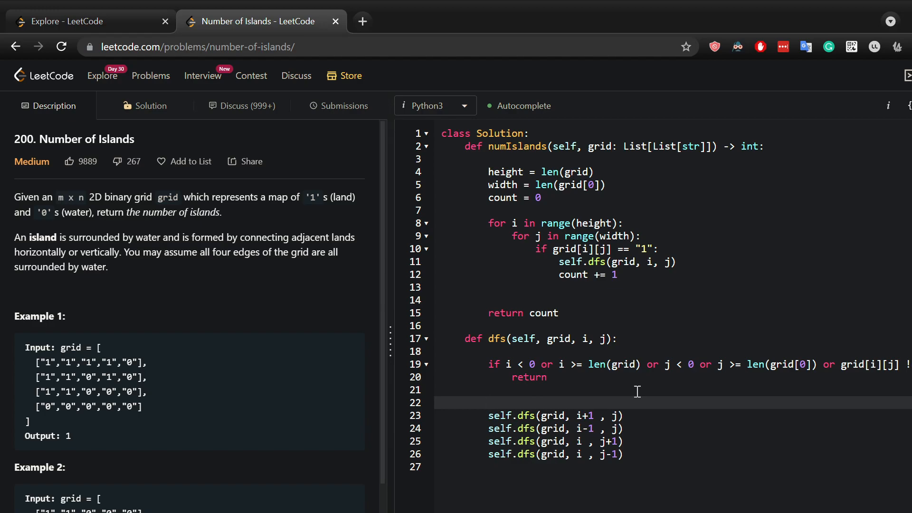
click(488, 402)
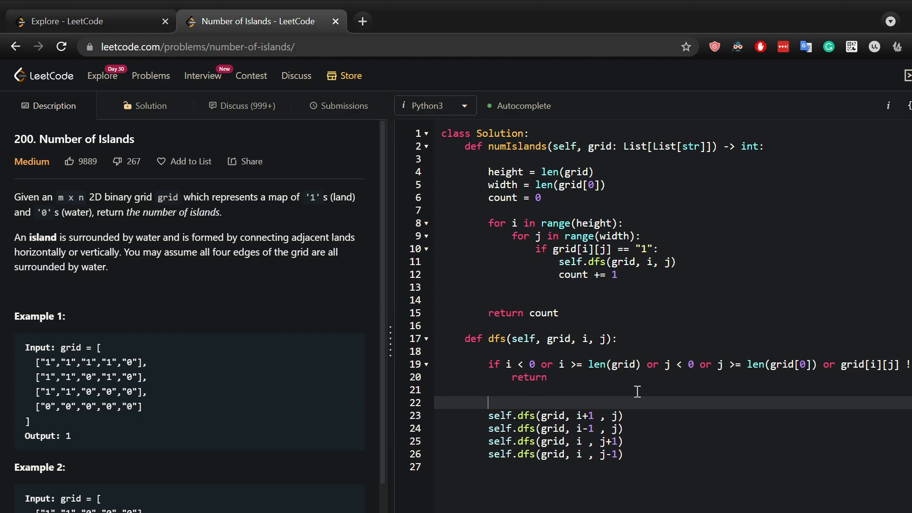
text(gg)
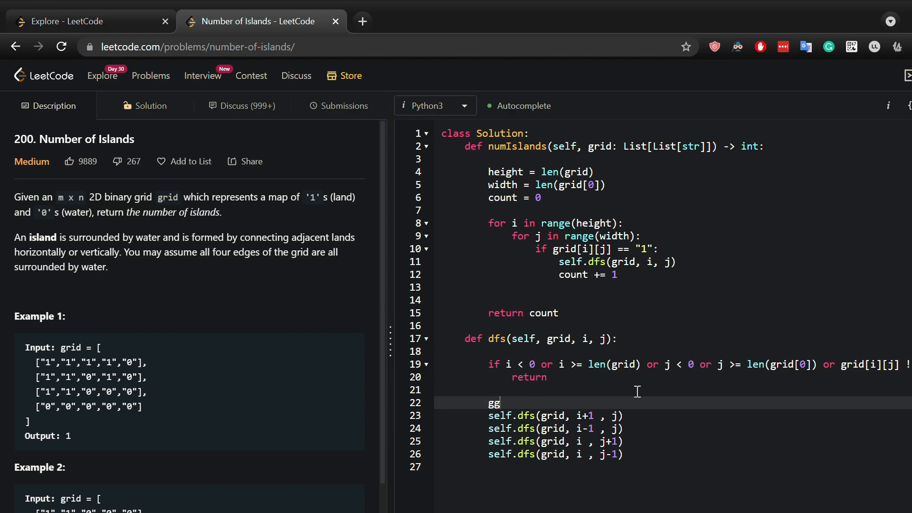
text(grid[i])
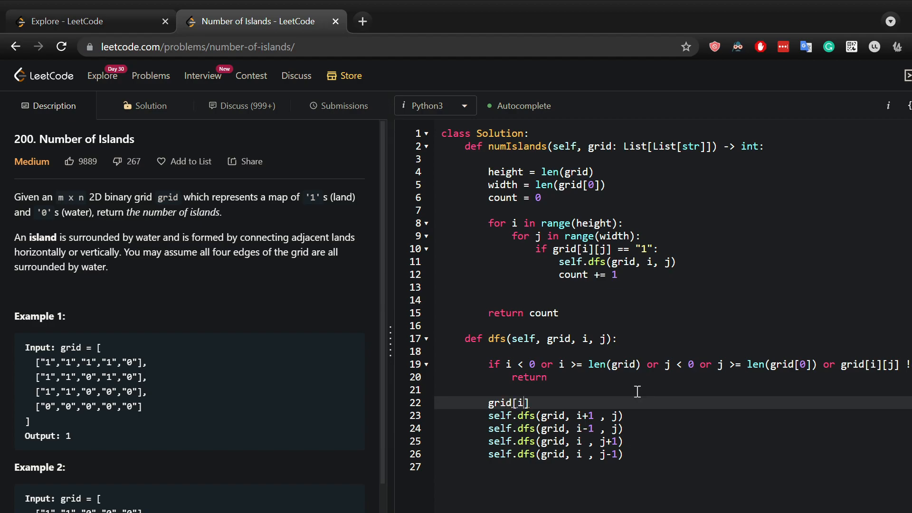
text([j])
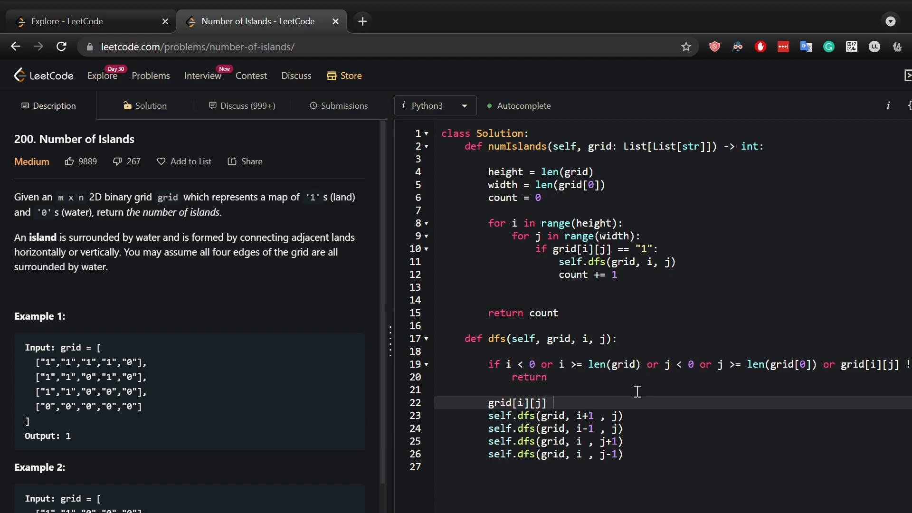
text(= "#")
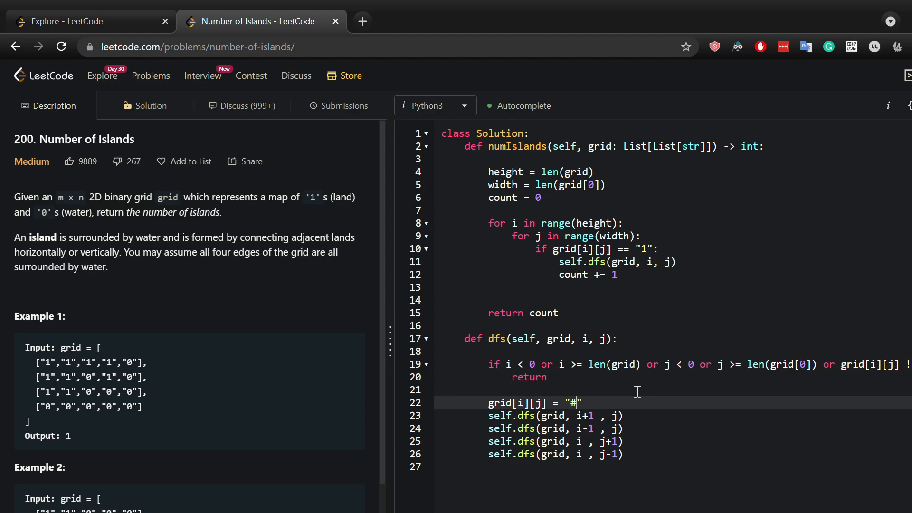
mouse_move(842, 365)
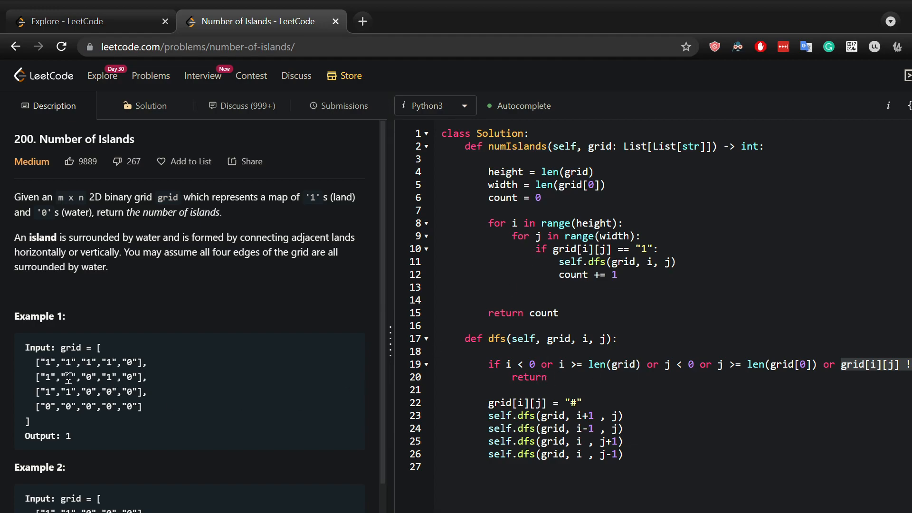
mouse_move(68, 376)
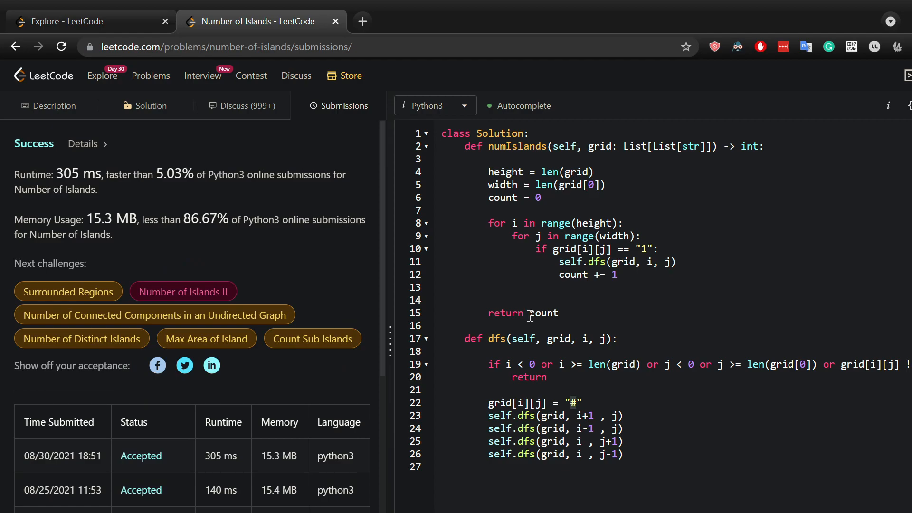
double_click(541, 313)
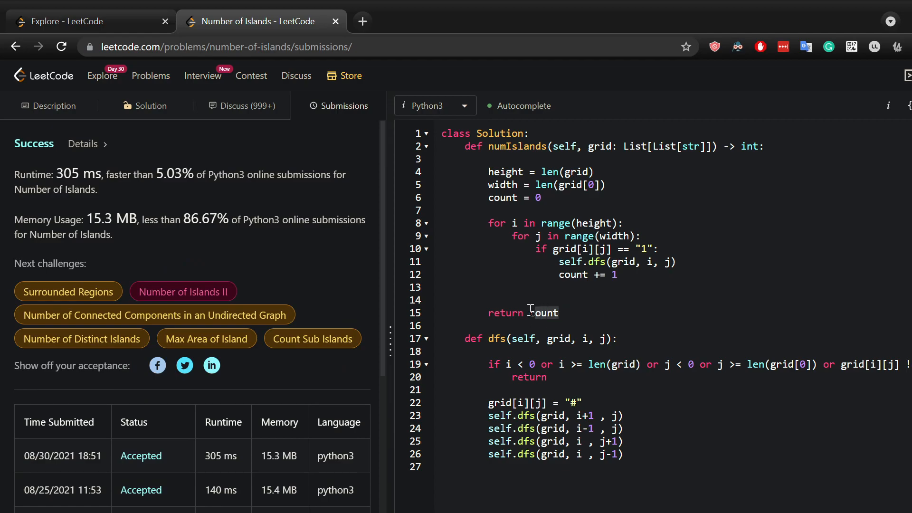
double_click(505, 313)
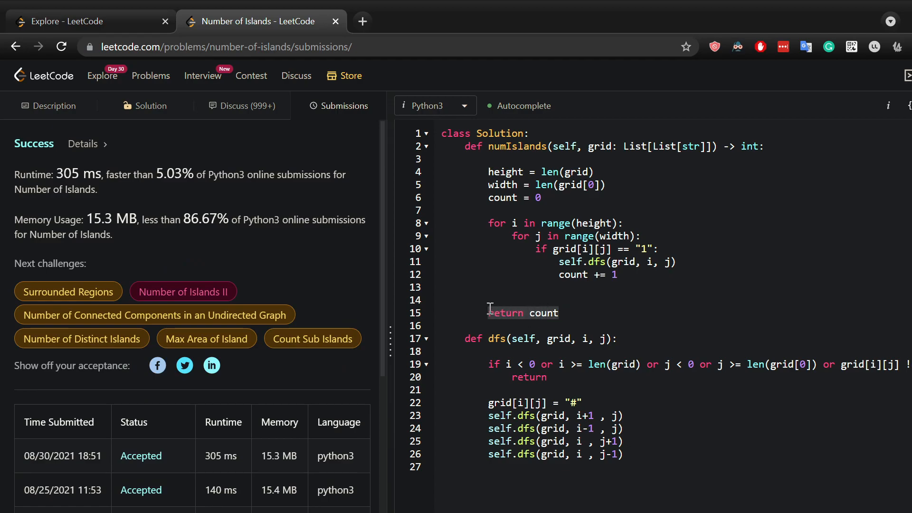
double_click(506, 313)
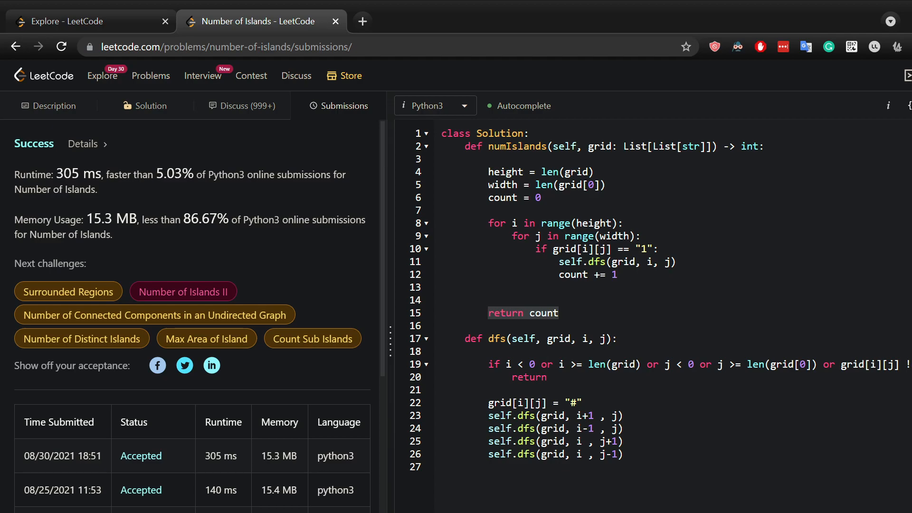